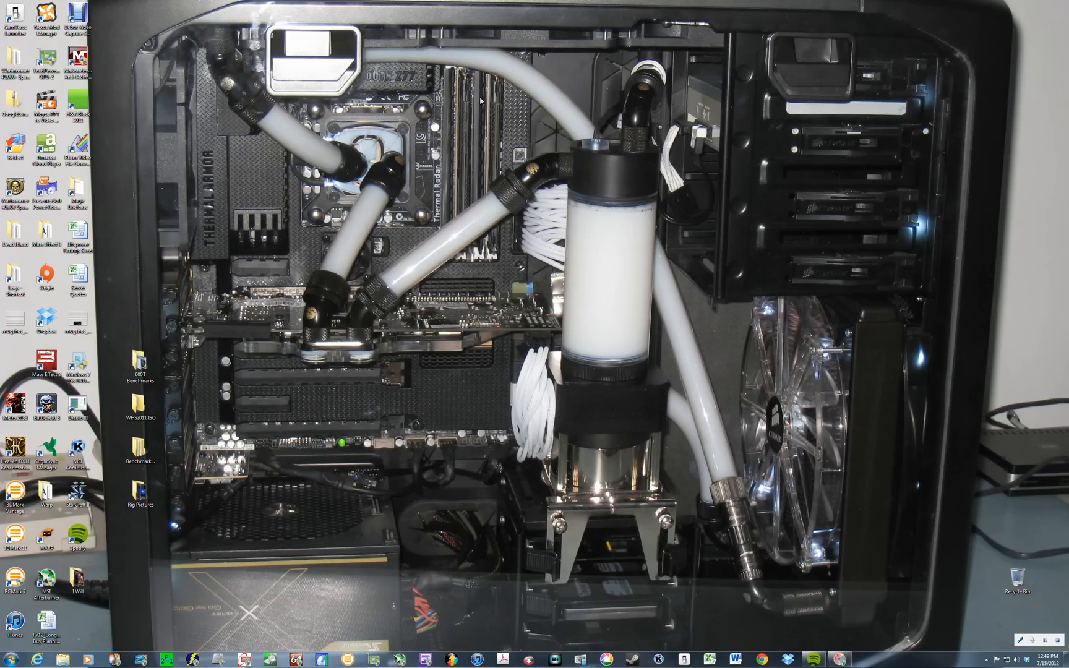
mouse_move(857, 322)
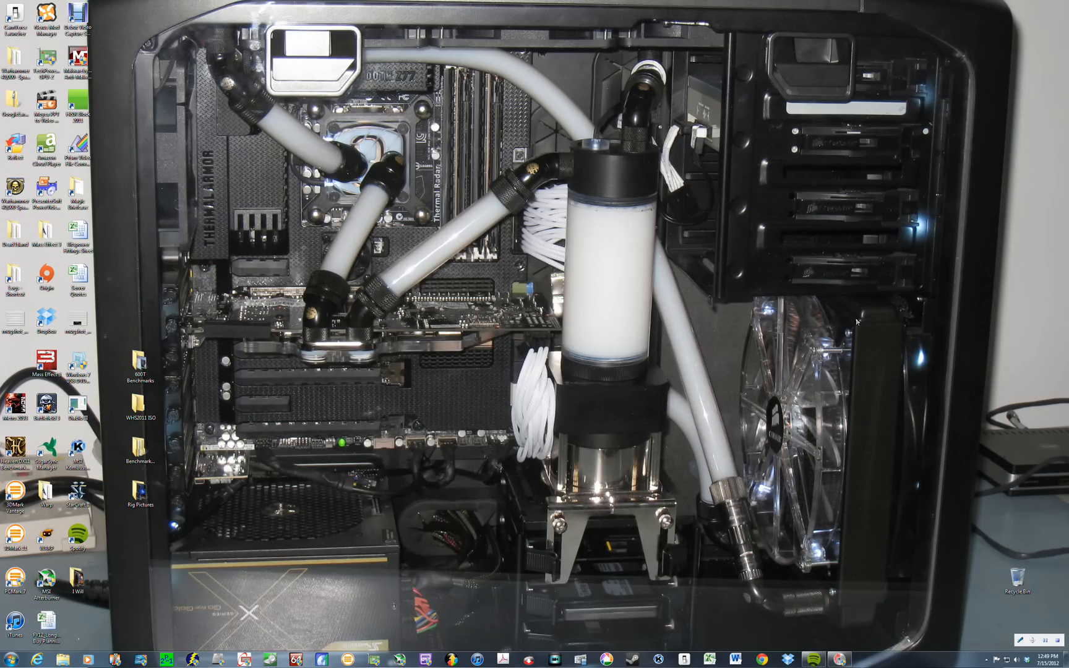
mouse_move(879, 329)
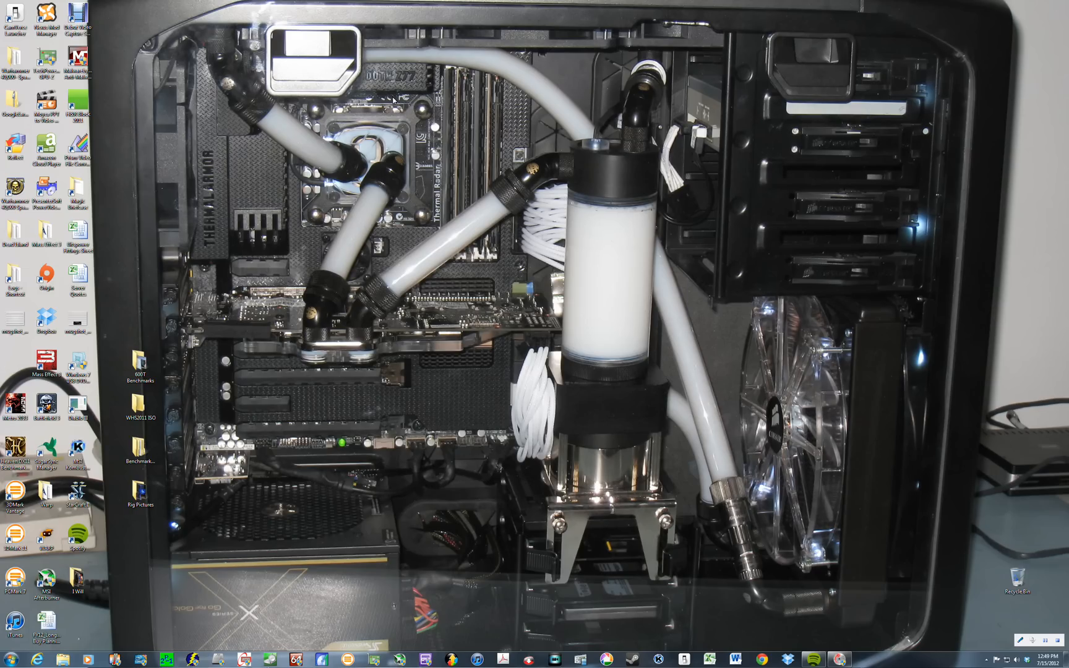
mouse_move(253, 615)
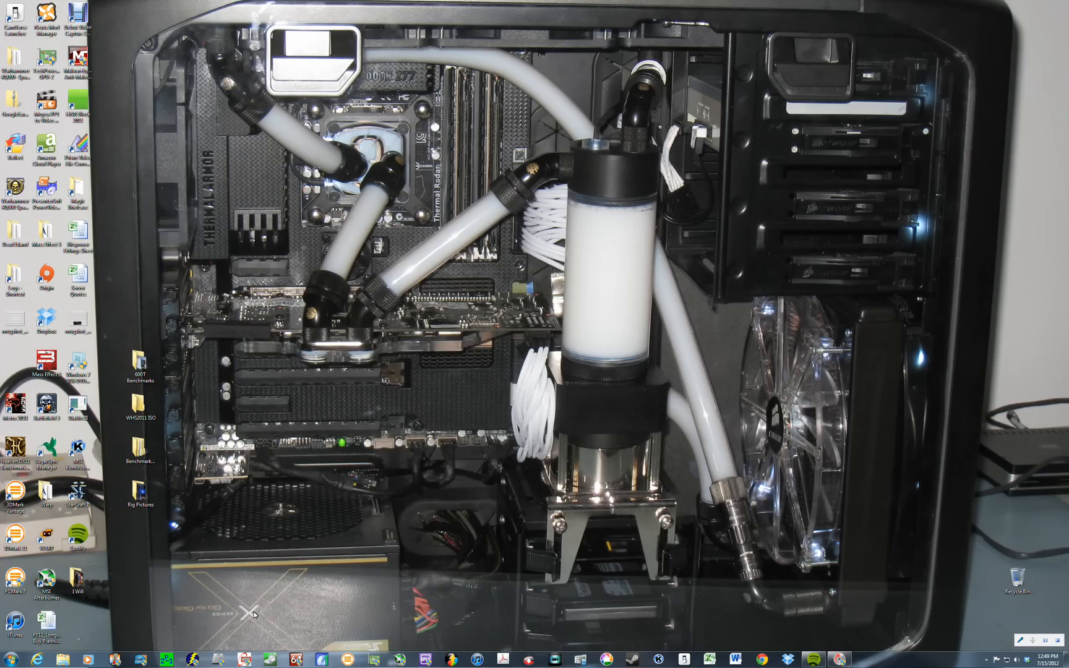
mouse_move(501, 584)
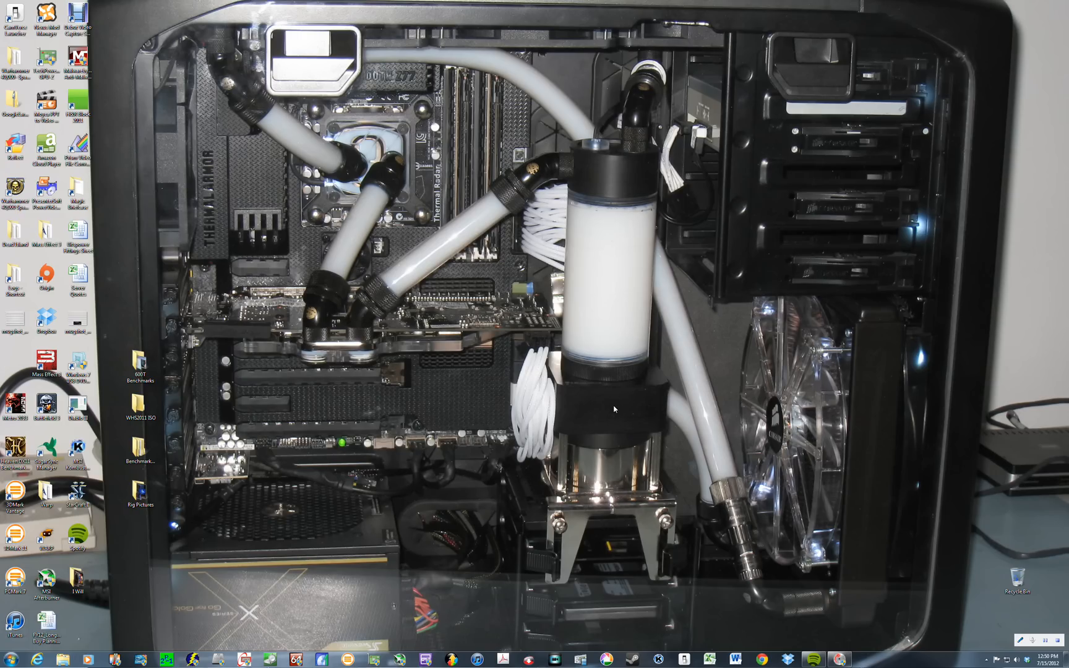
mouse_move(497, 320)
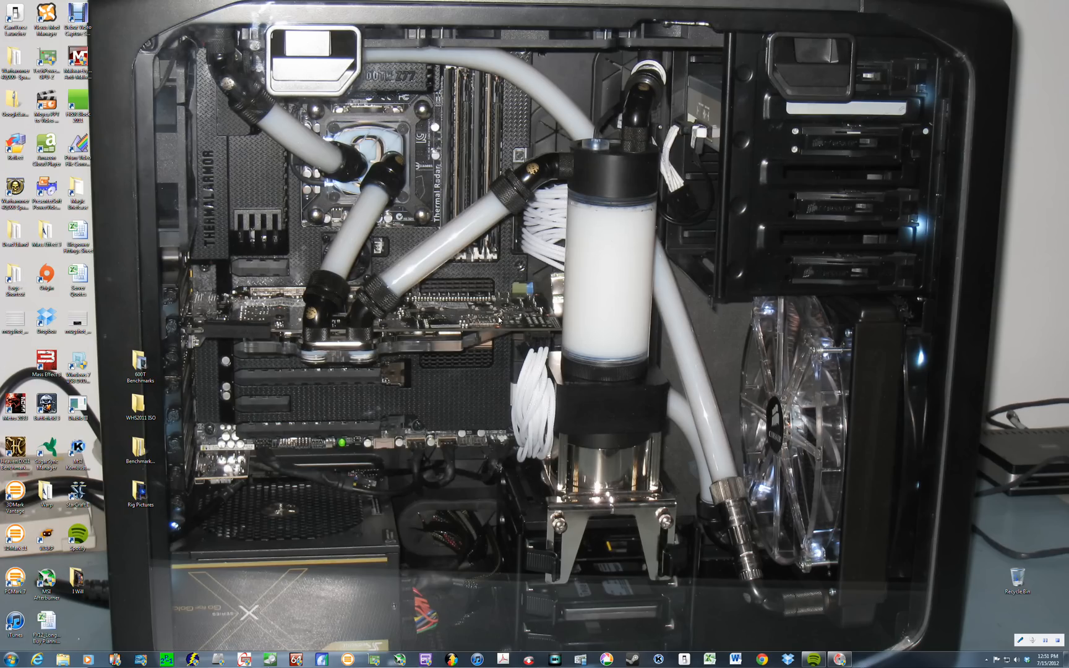
mouse_move(721, 112)
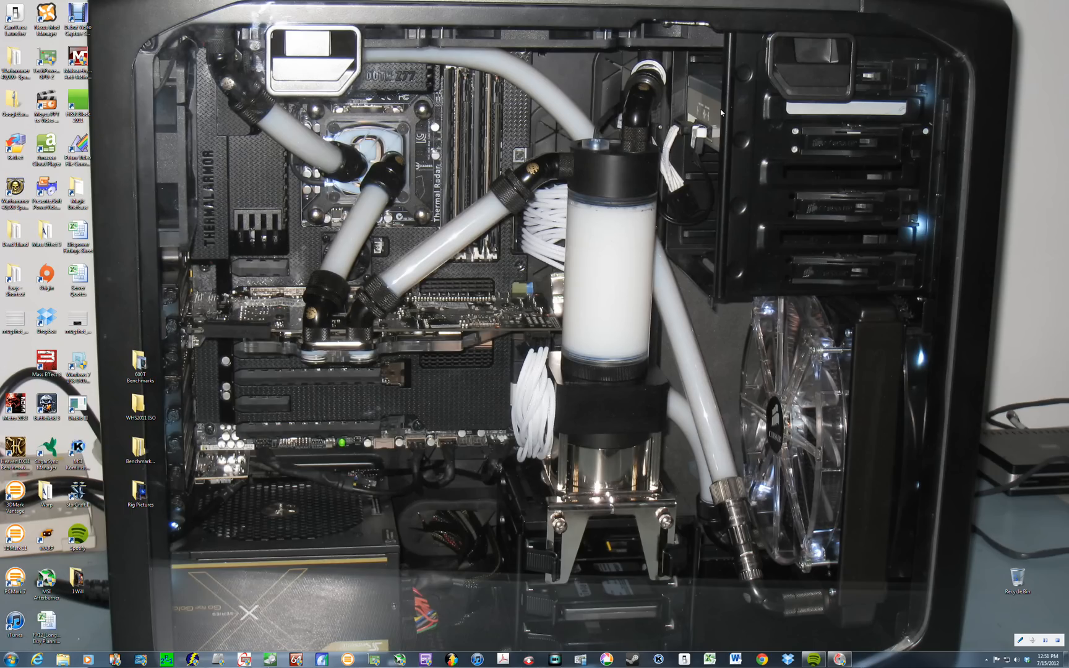
- Open 600T Benchmarks, then select the 'i5-2500k @ 4.7 Under Load' screenshot in Benches for Display
double_click(139, 360)
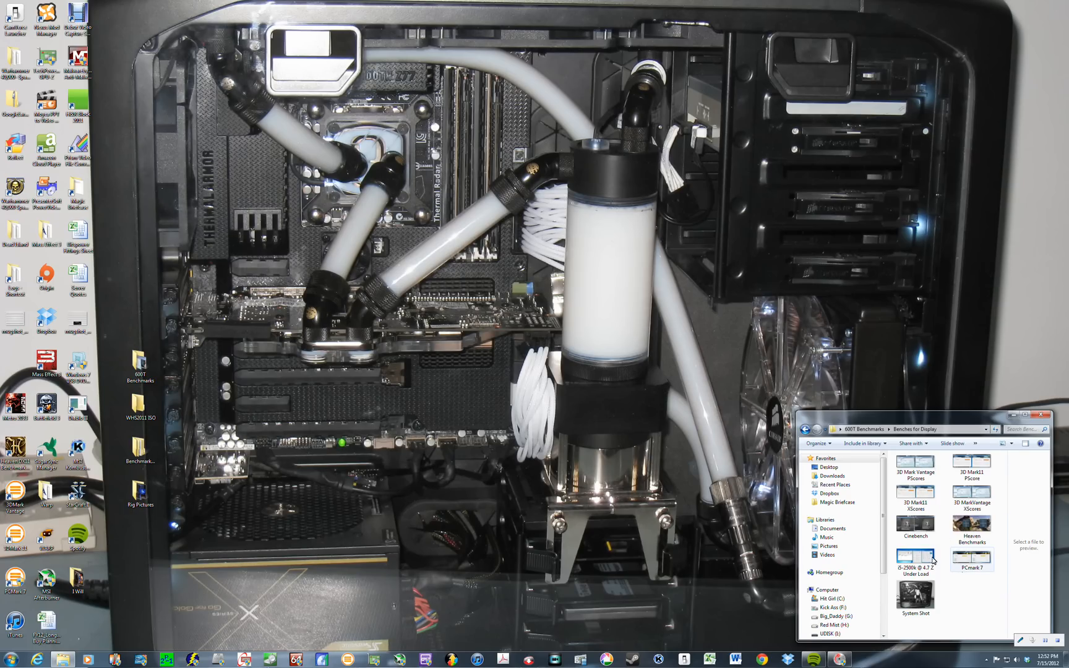
left_click(915, 553)
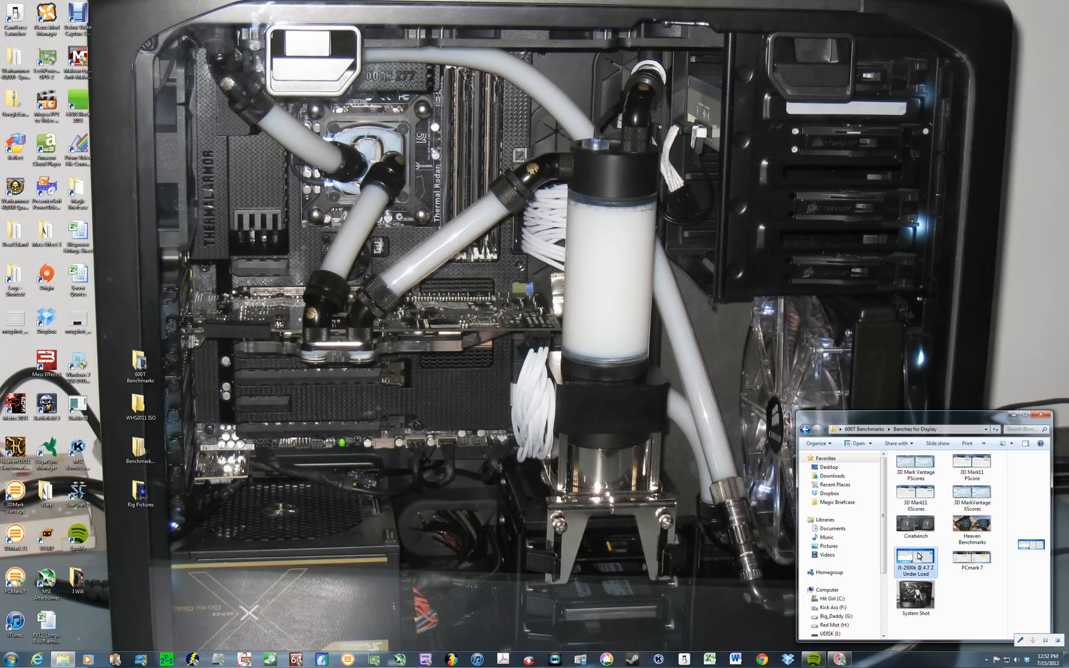
- View the under-load screenshot with IntelBurnTest, RealTemp and CPU-Z results
double_click(916, 557)
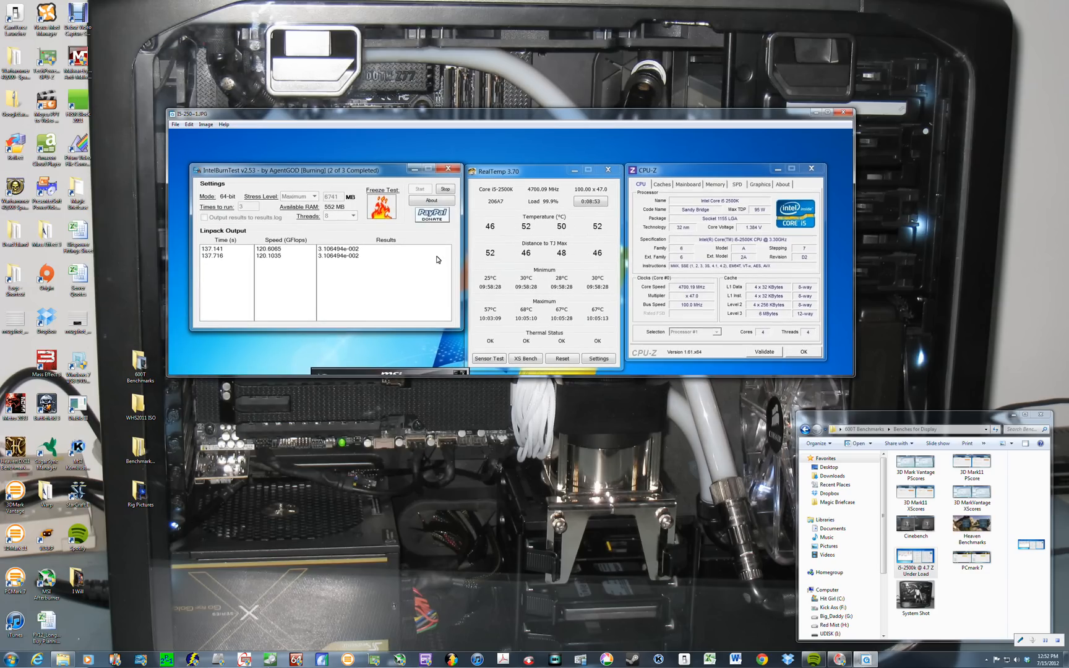
mouse_move(265, 349)
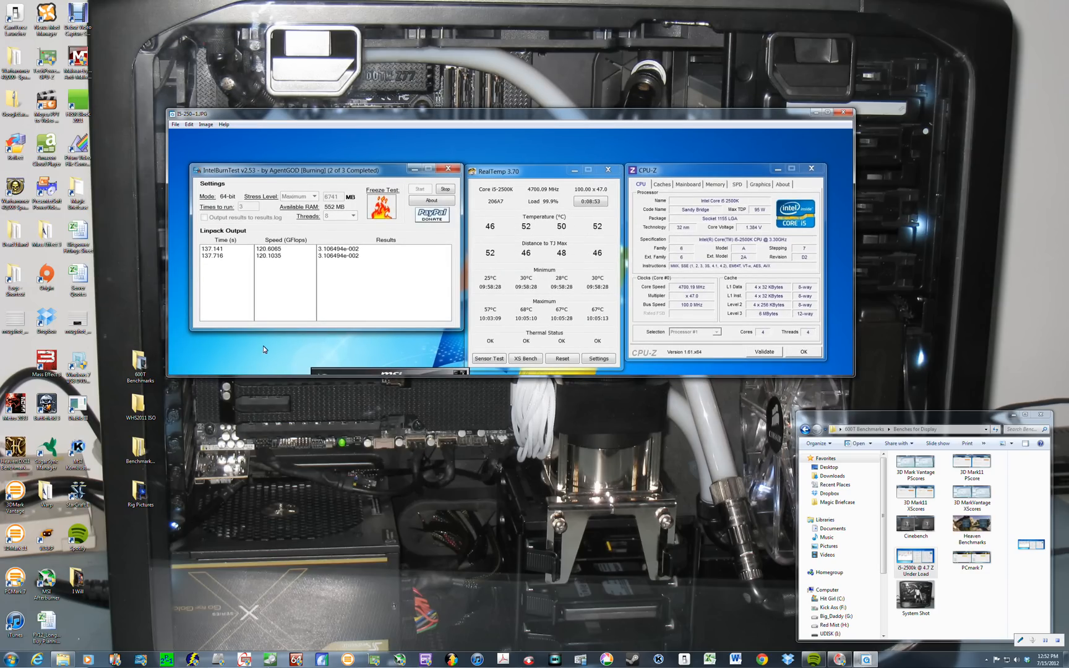
mouse_move(320, 326)
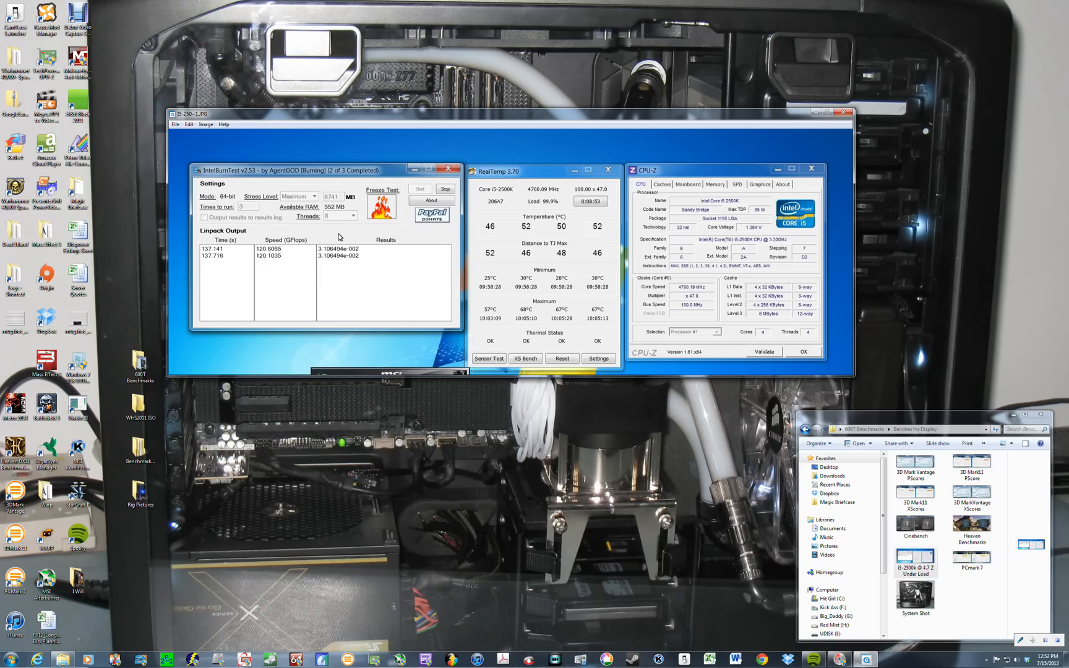
mouse_move(285, 200)
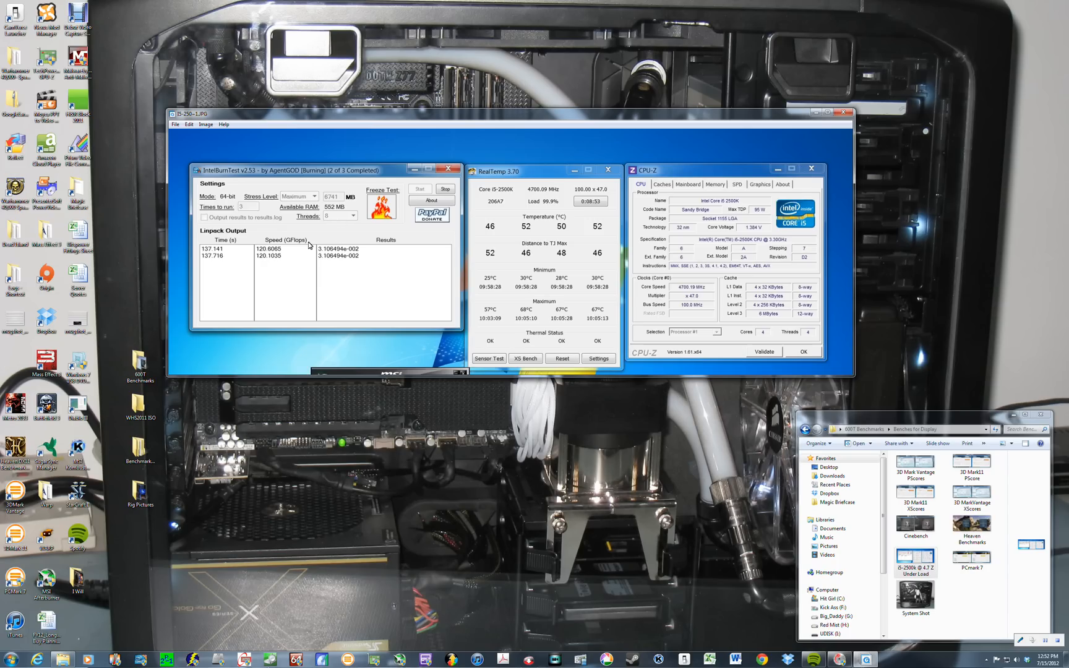
mouse_move(363, 236)
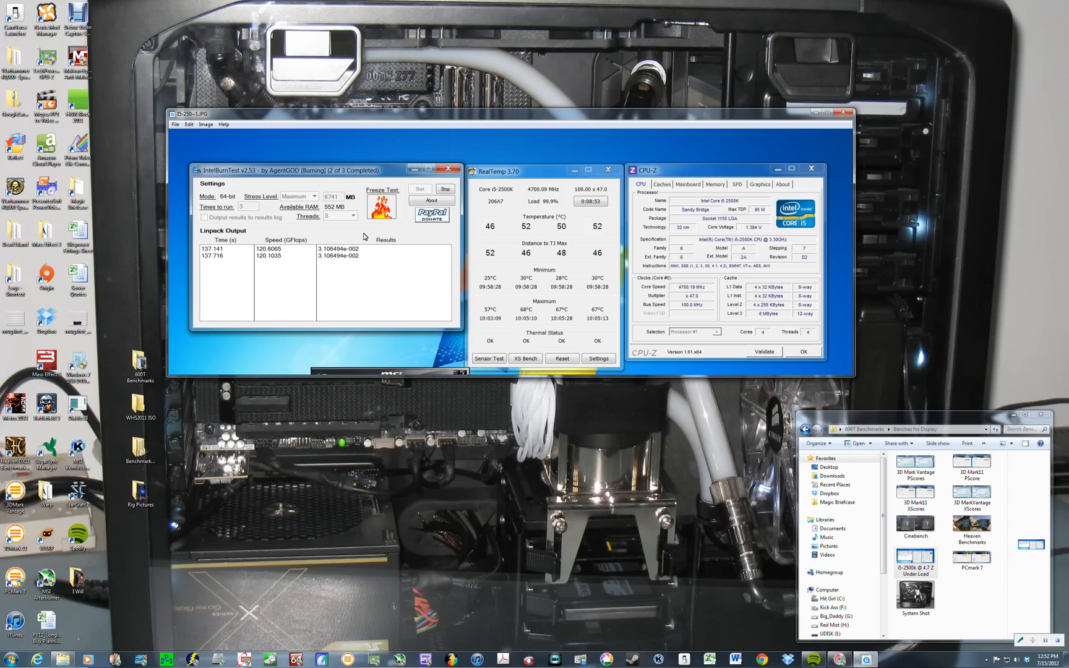
mouse_move(312, 251)
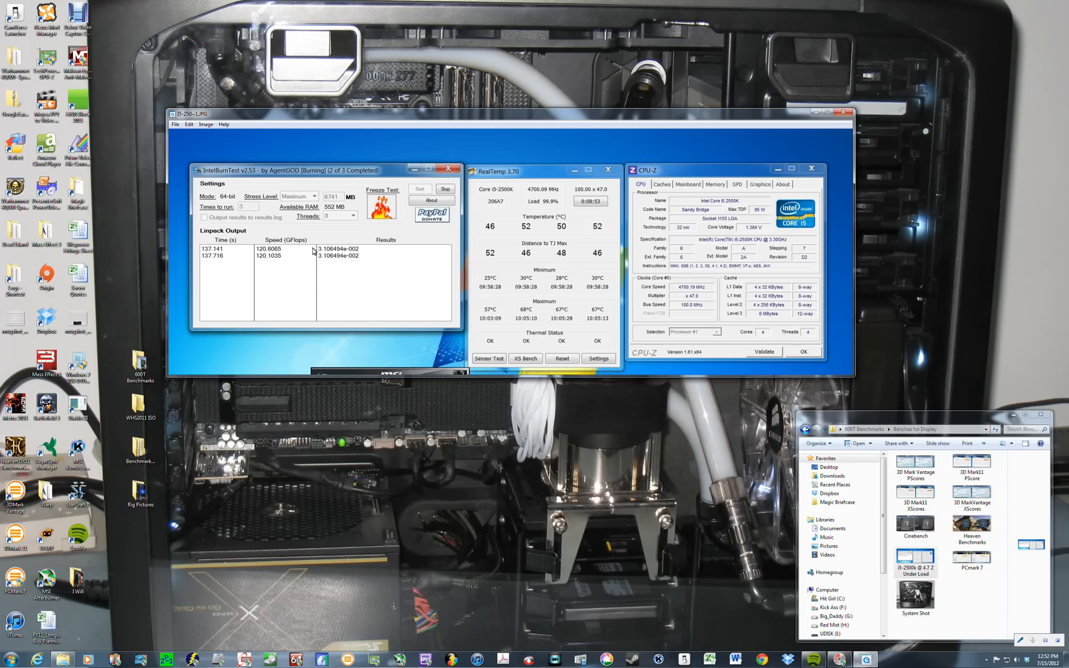
mouse_move(500, 242)
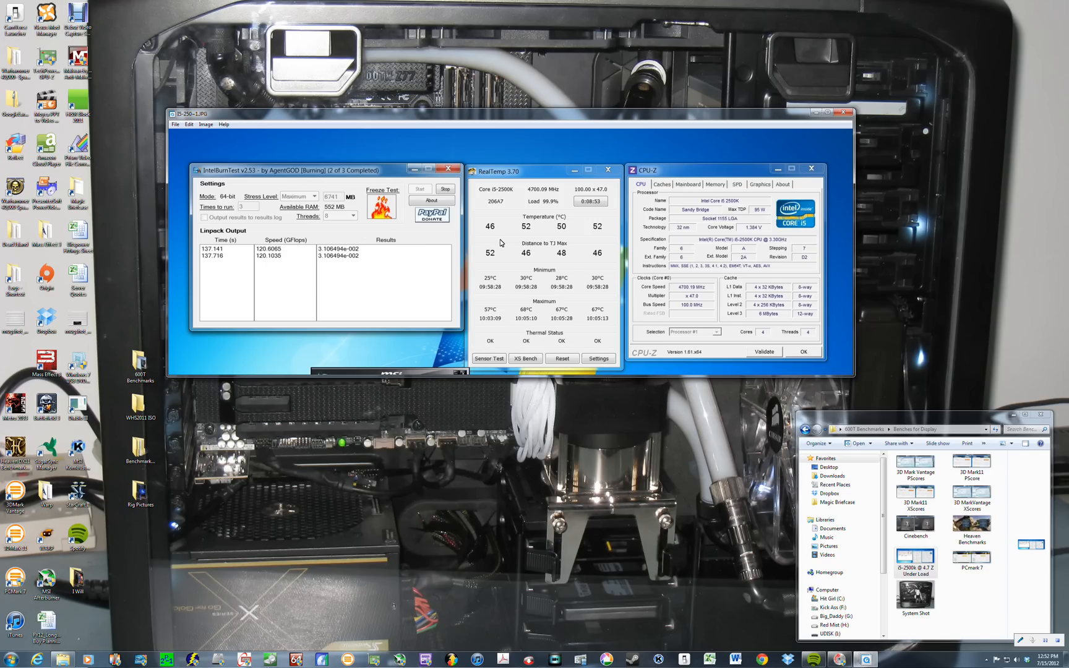
mouse_move(501, 323)
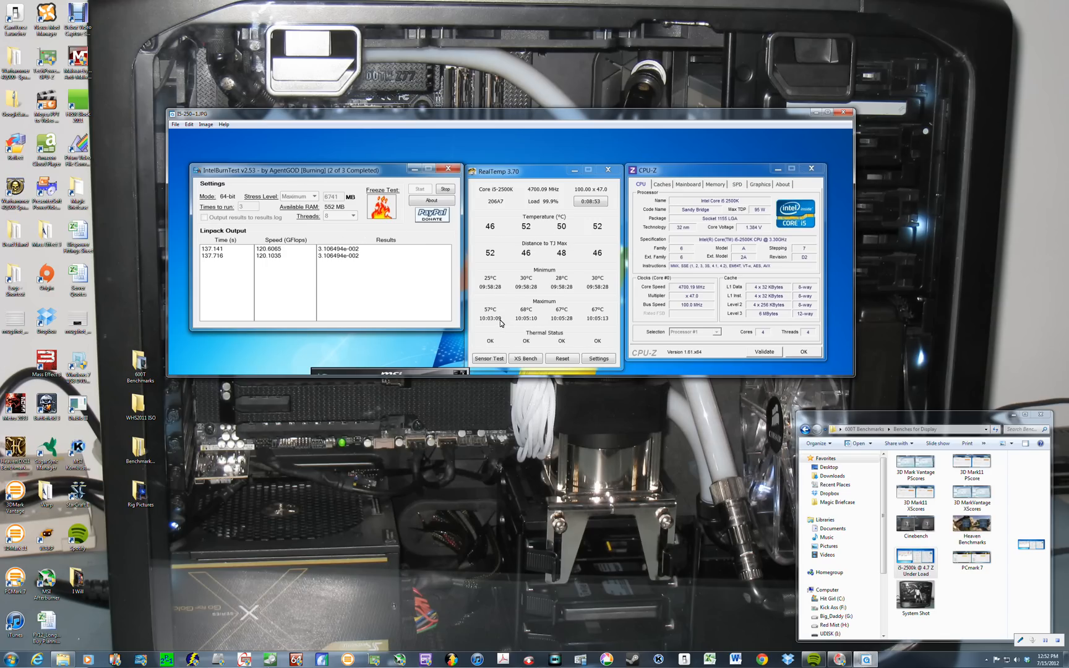
mouse_move(467, 309)
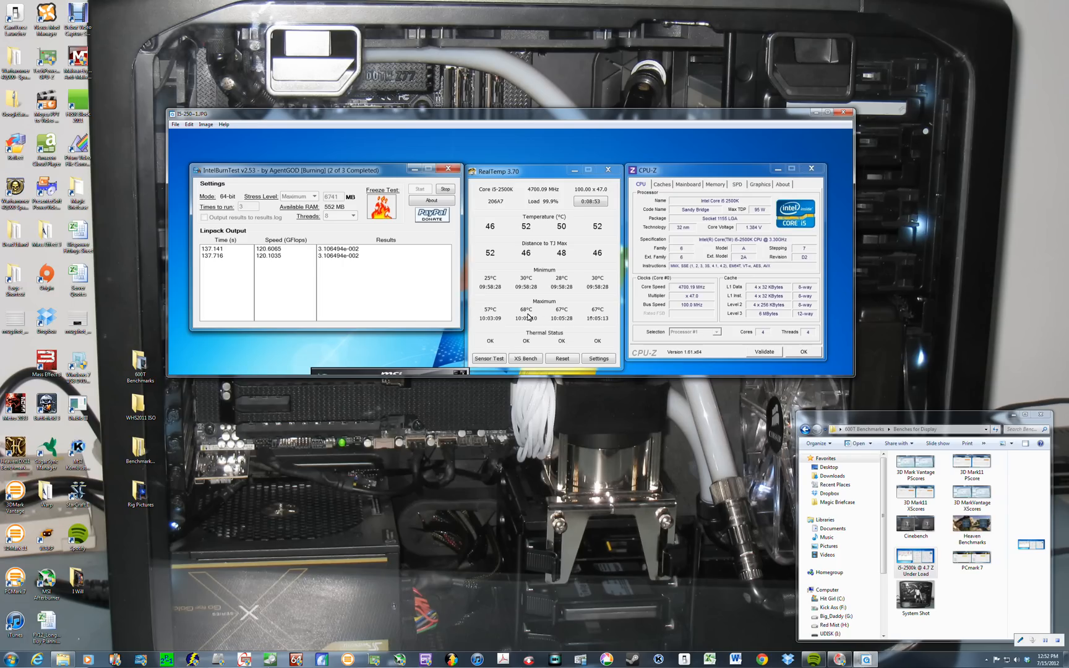
mouse_move(531, 318)
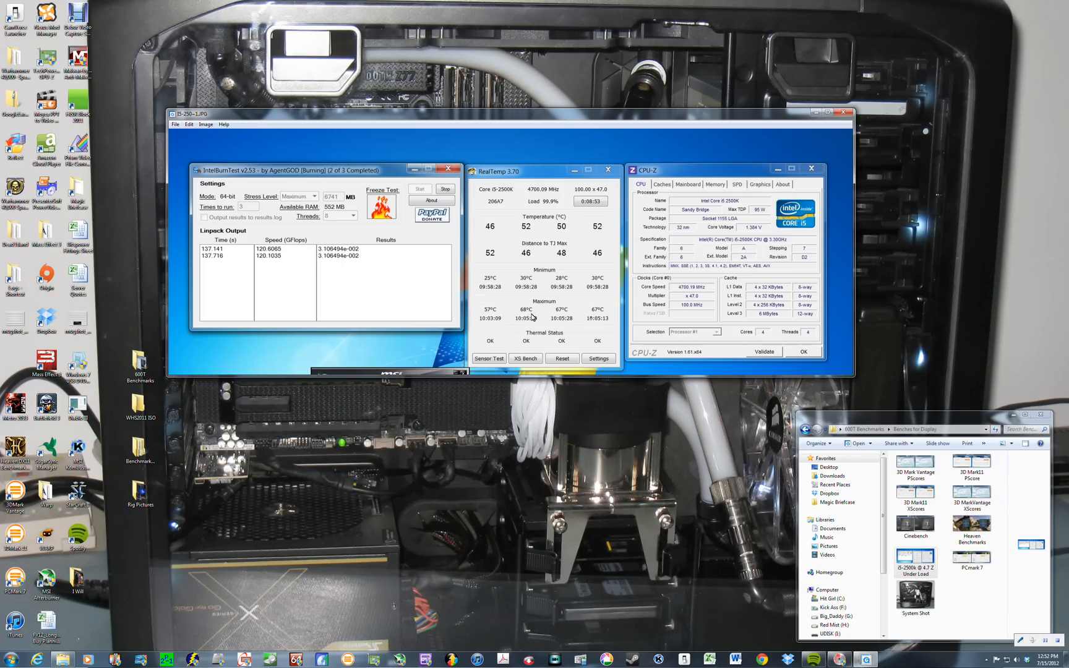
mouse_move(497, 316)
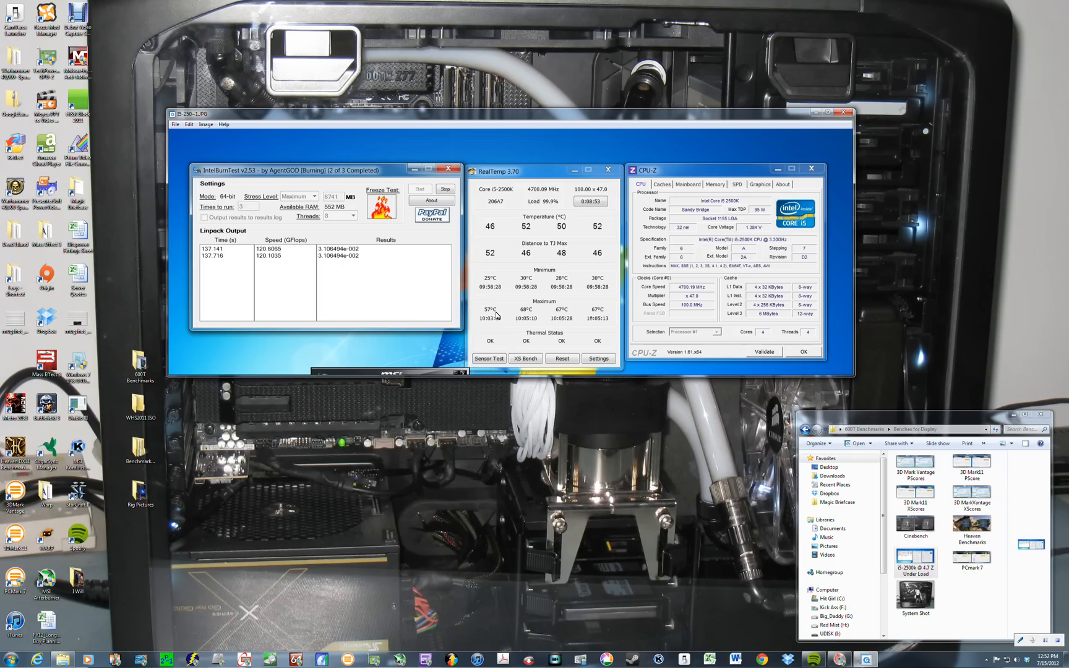
mouse_move(520, 279)
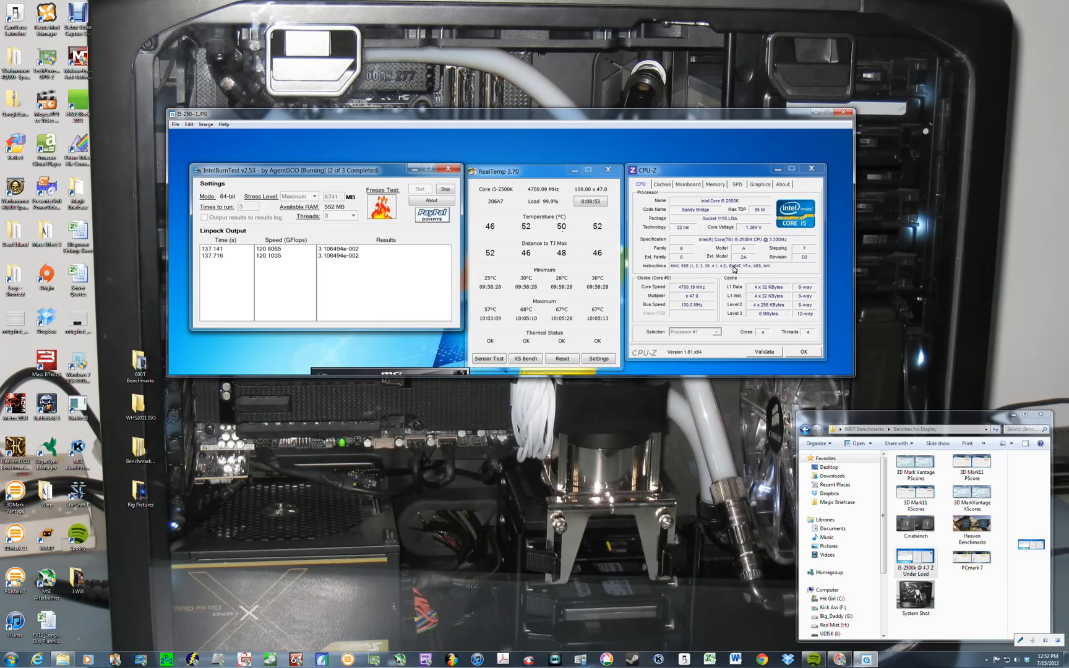
mouse_move(760, 234)
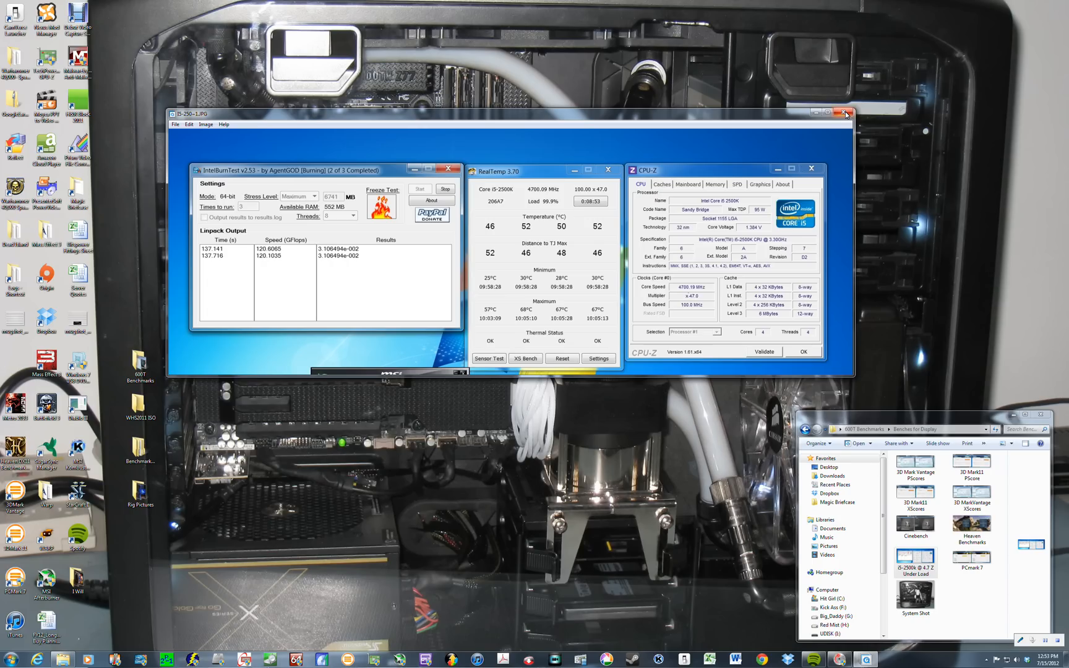
mouse_move(844, 113)
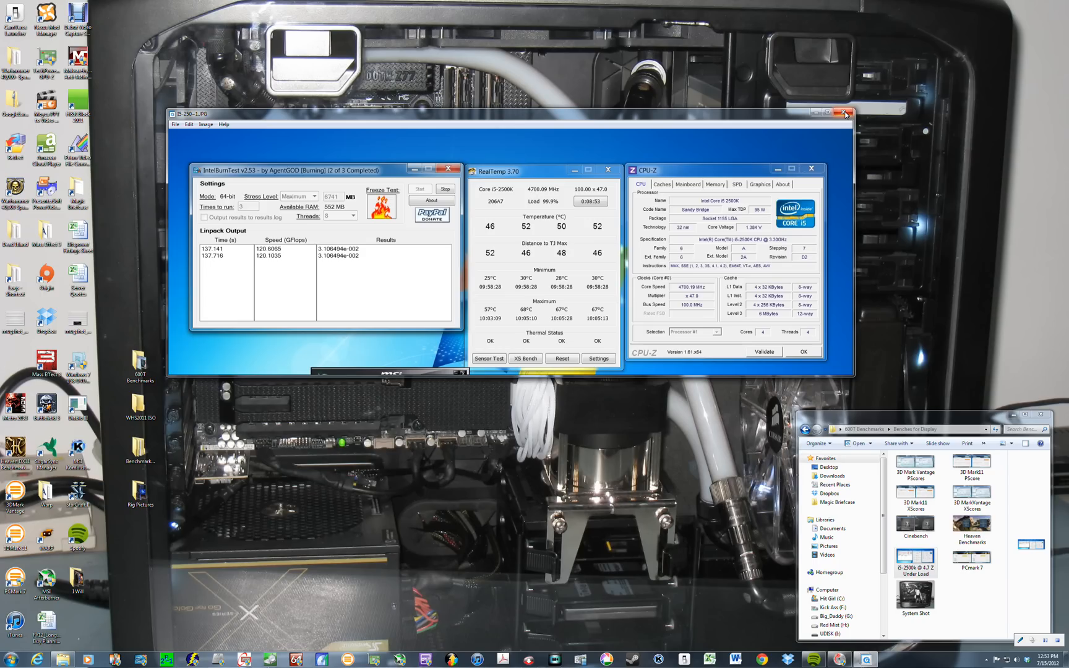
- Close the stress test image and open the PCMark 7 screenshots scoring 4733 and 5758
left_click(844, 113)
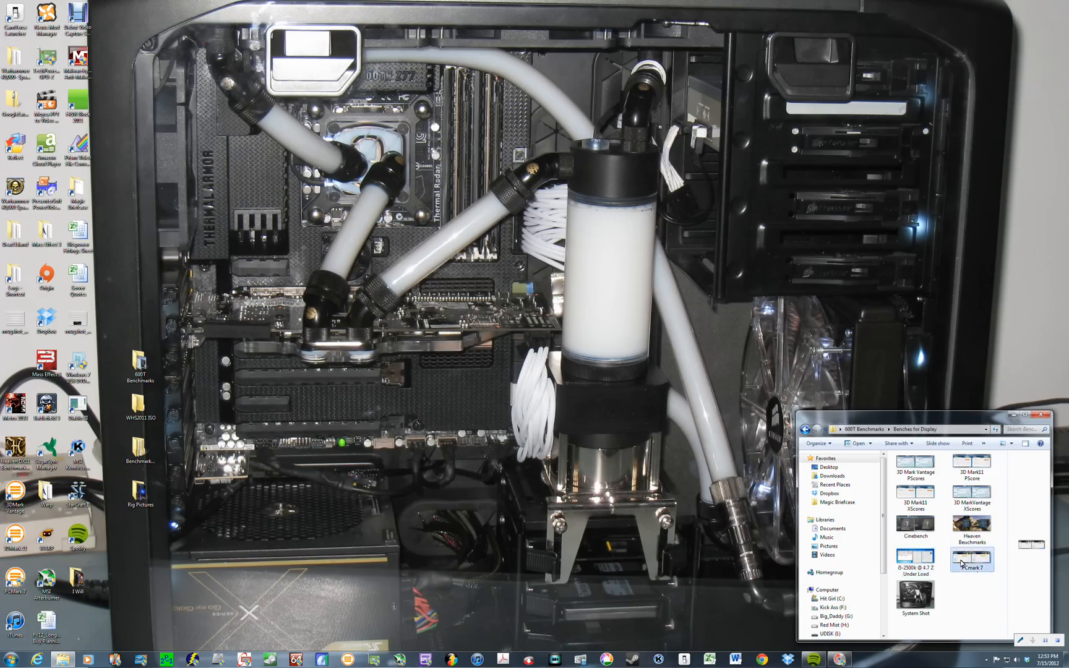
double_click(970, 560)
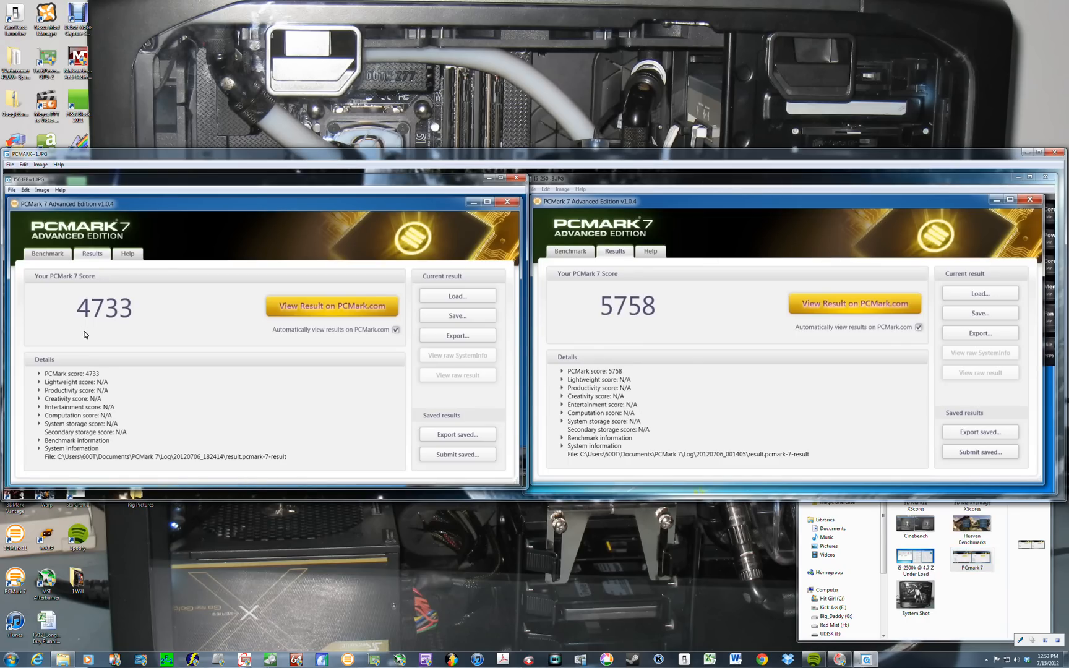
mouse_move(122, 306)
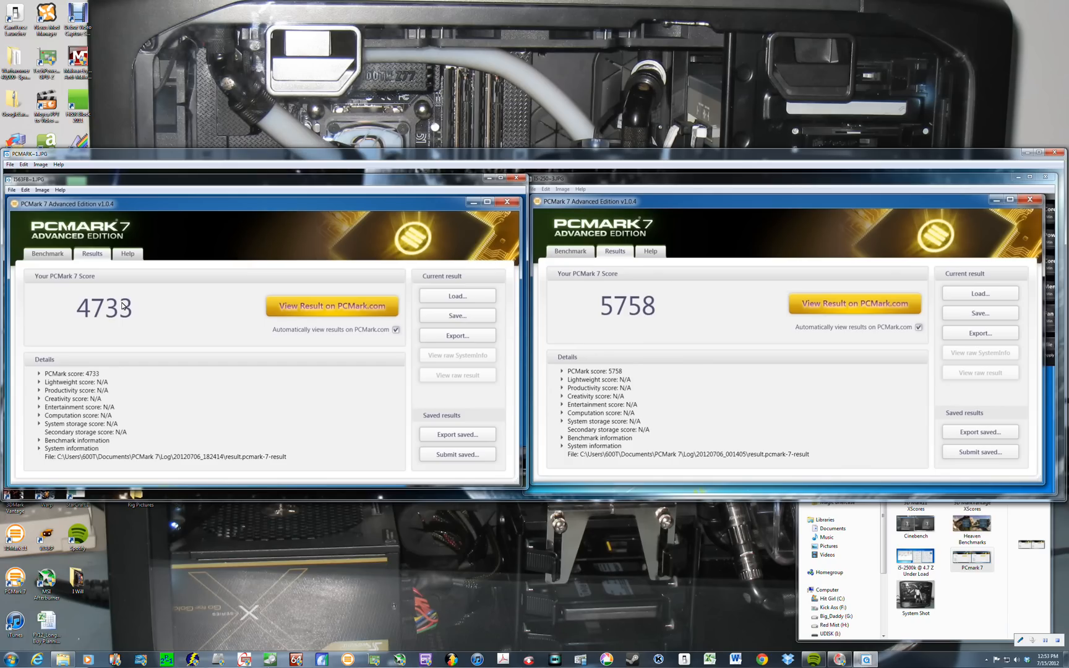
mouse_move(102, 336)
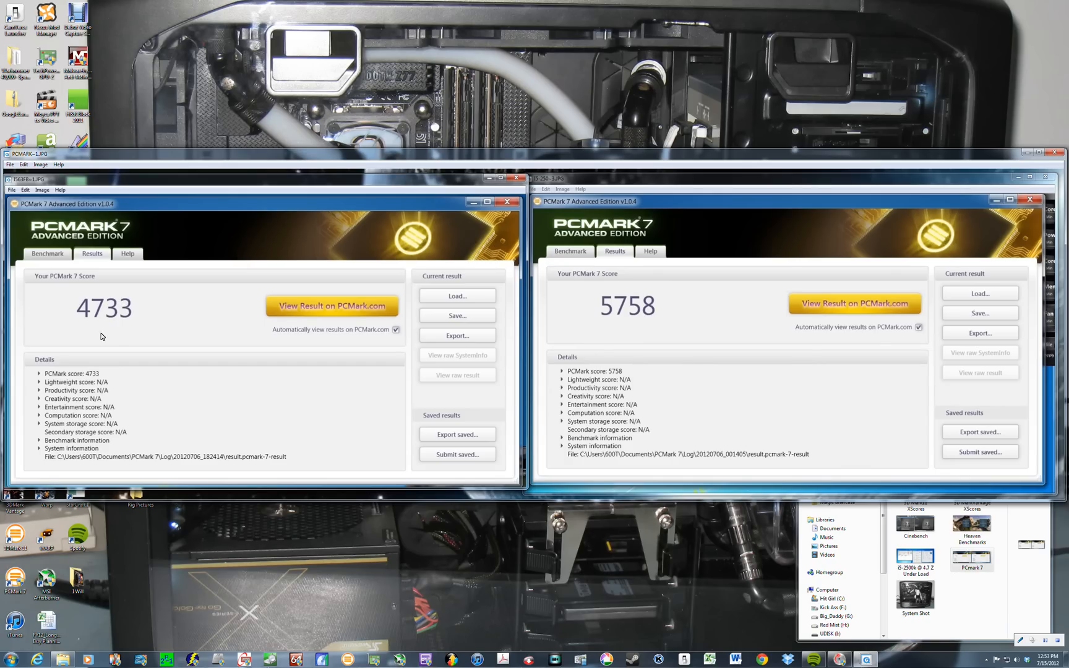
mouse_move(511, 321)
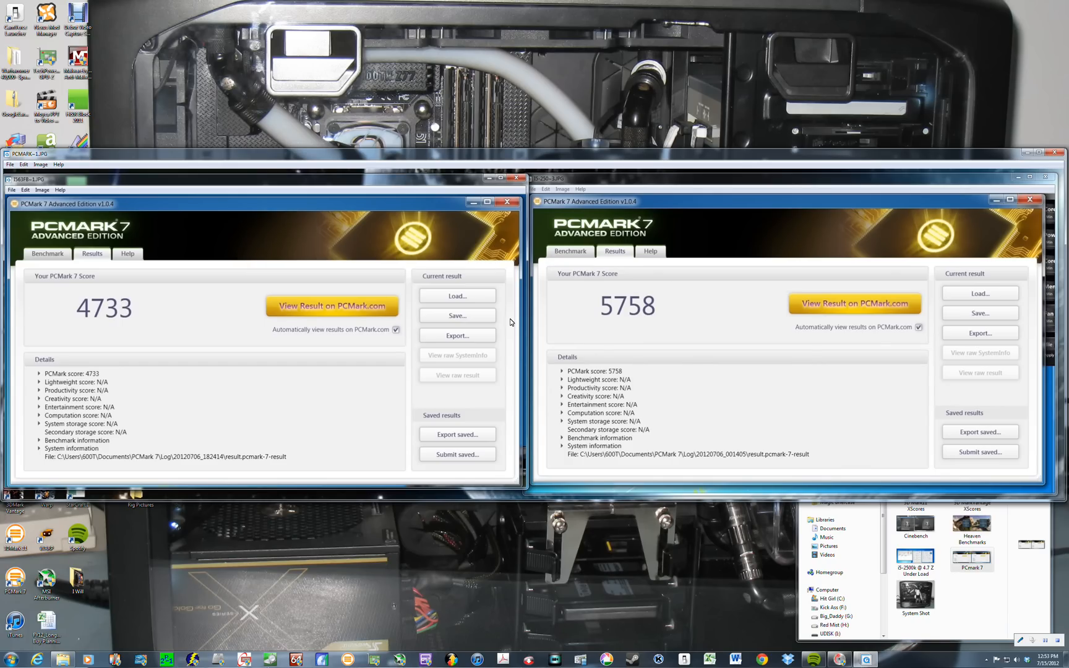
mouse_move(736, 324)
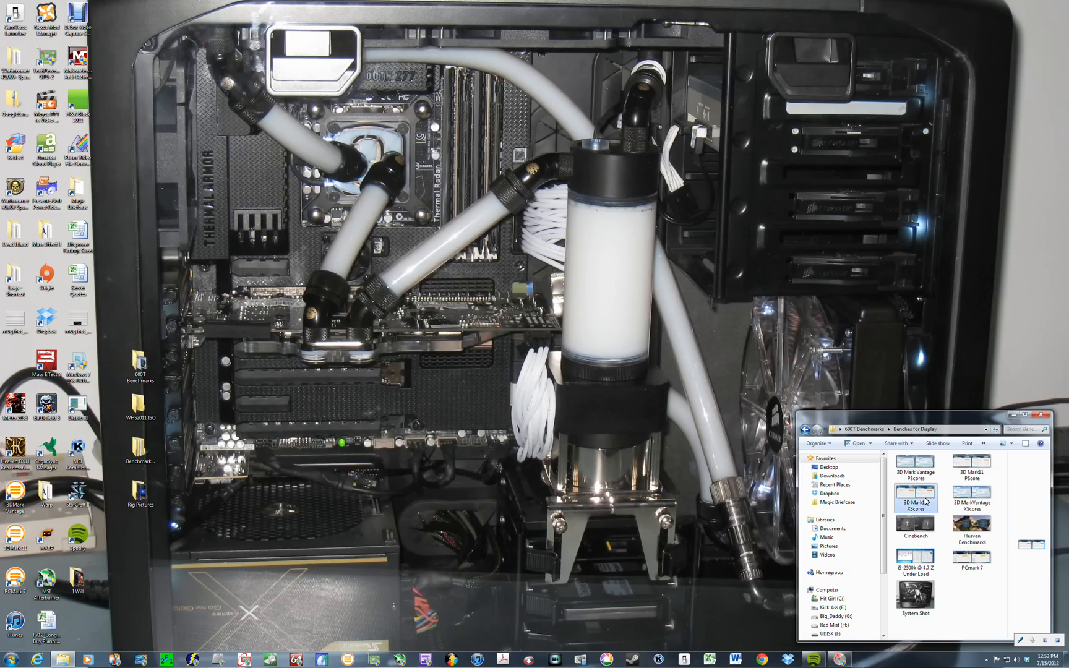
- Open the 3DMark 11 X-score screenshots, X3083 stock and X3156 overclocked
double_click(916, 497)
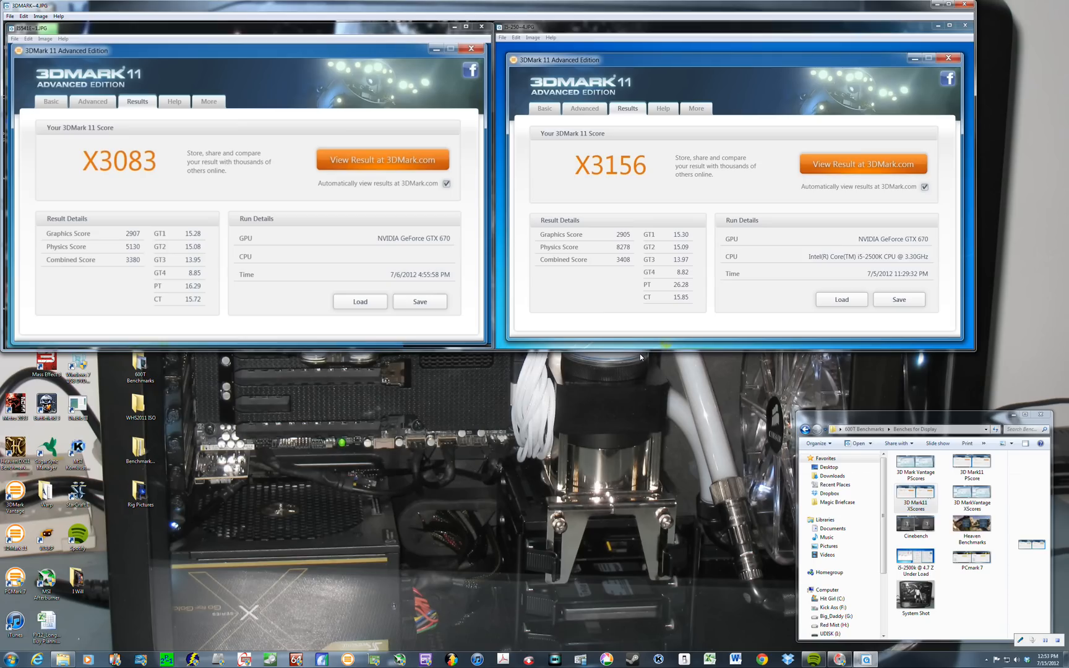
mouse_move(96, 188)
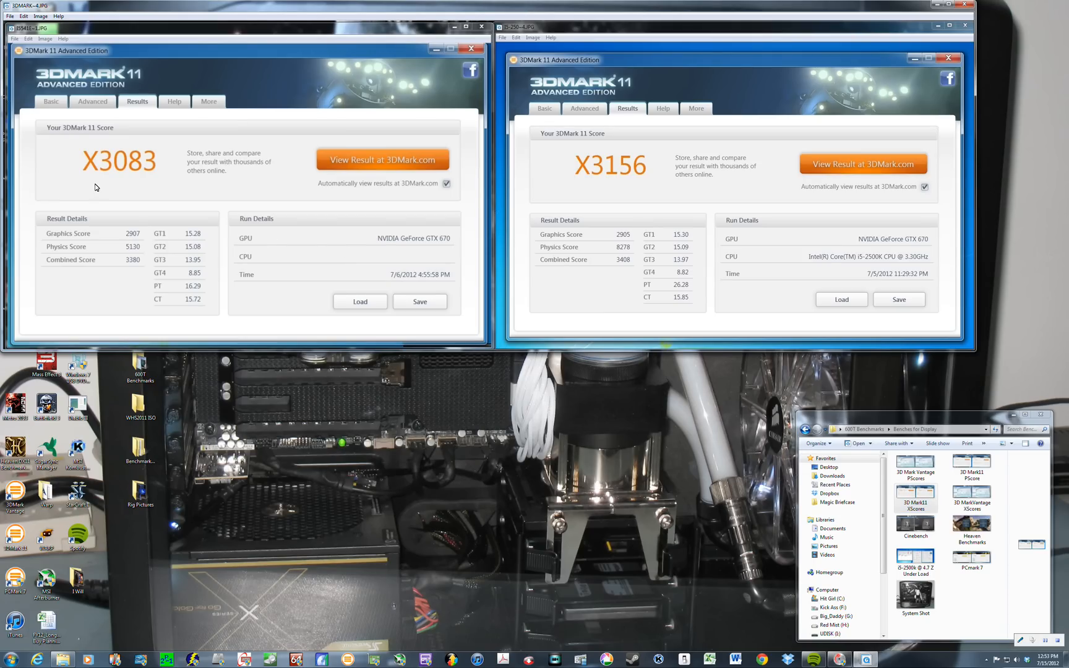
mouse_move(107, 181)
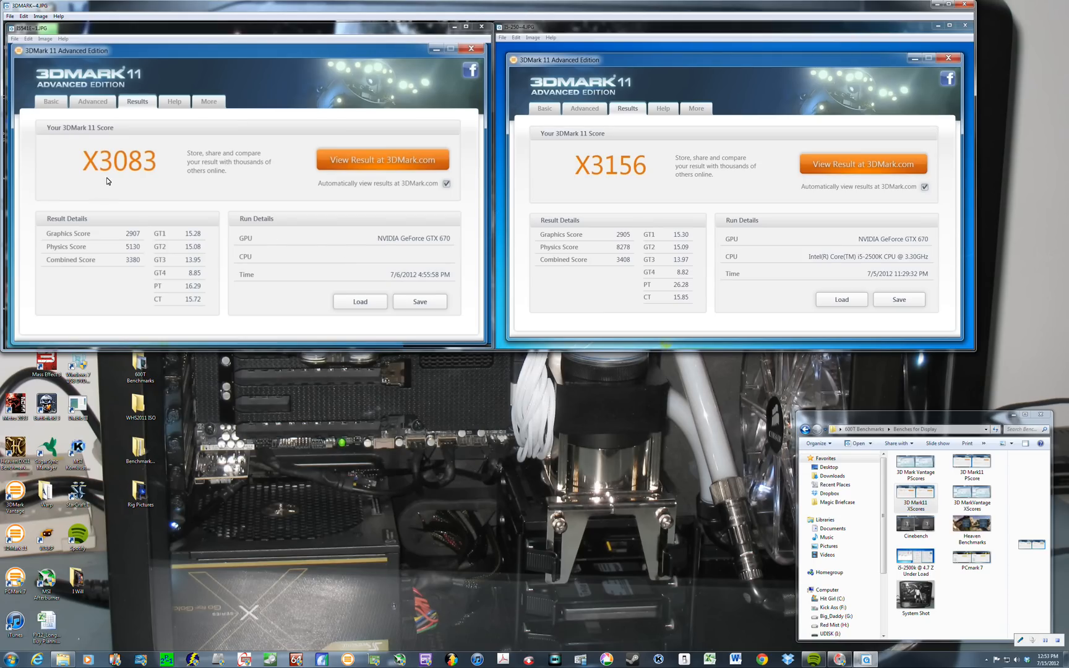
mouse_move(619, 185)
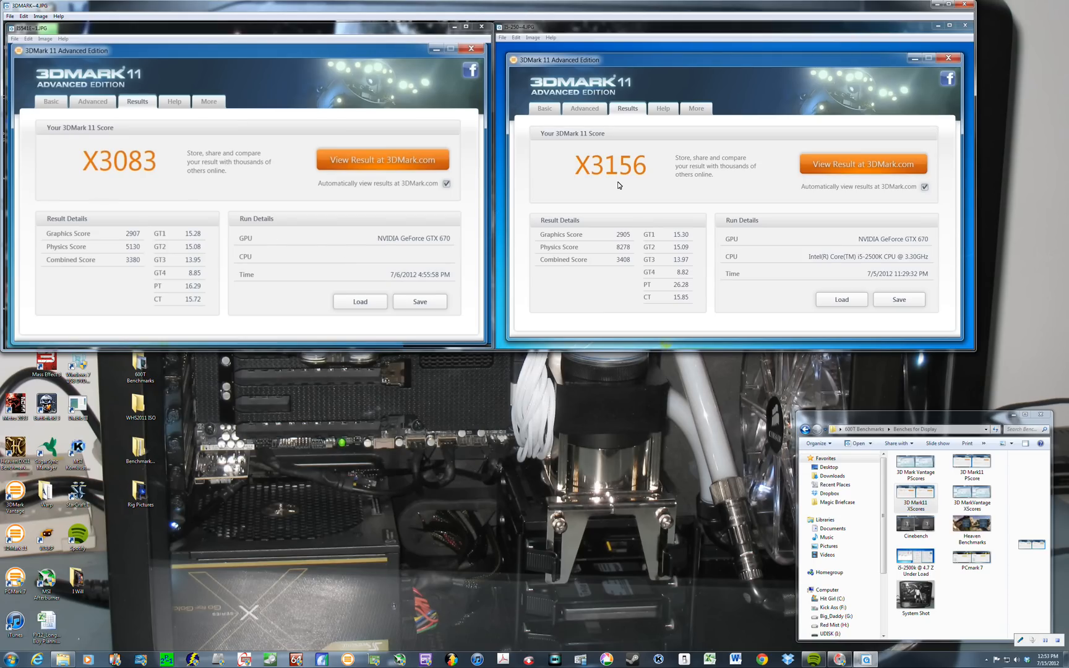
mouse_move(617, 186)
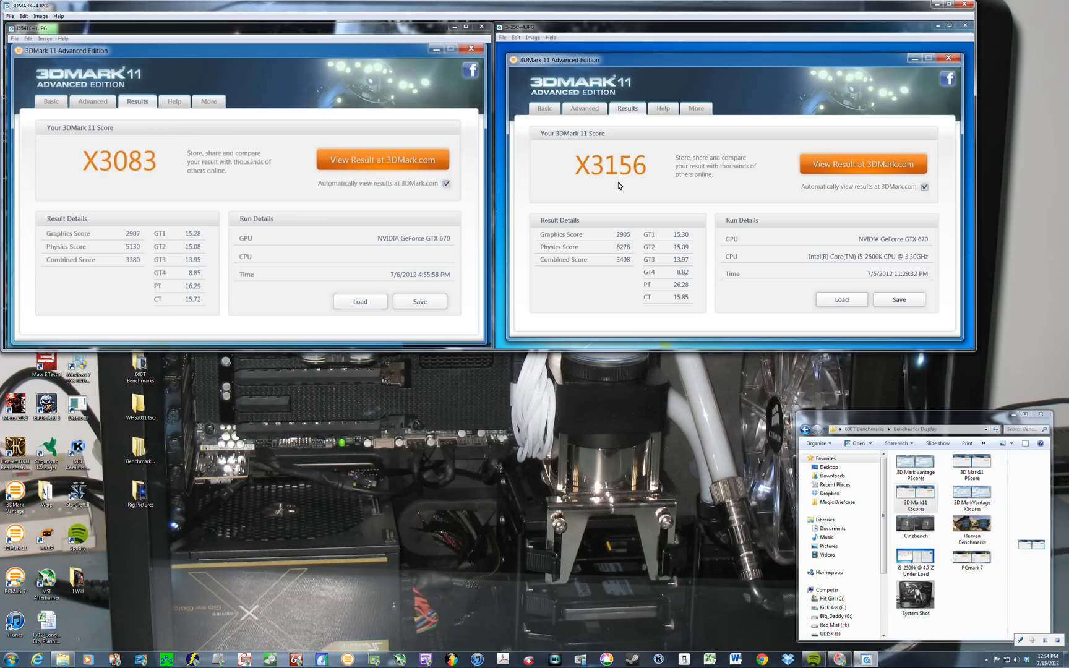
mouse_move(615, 230)
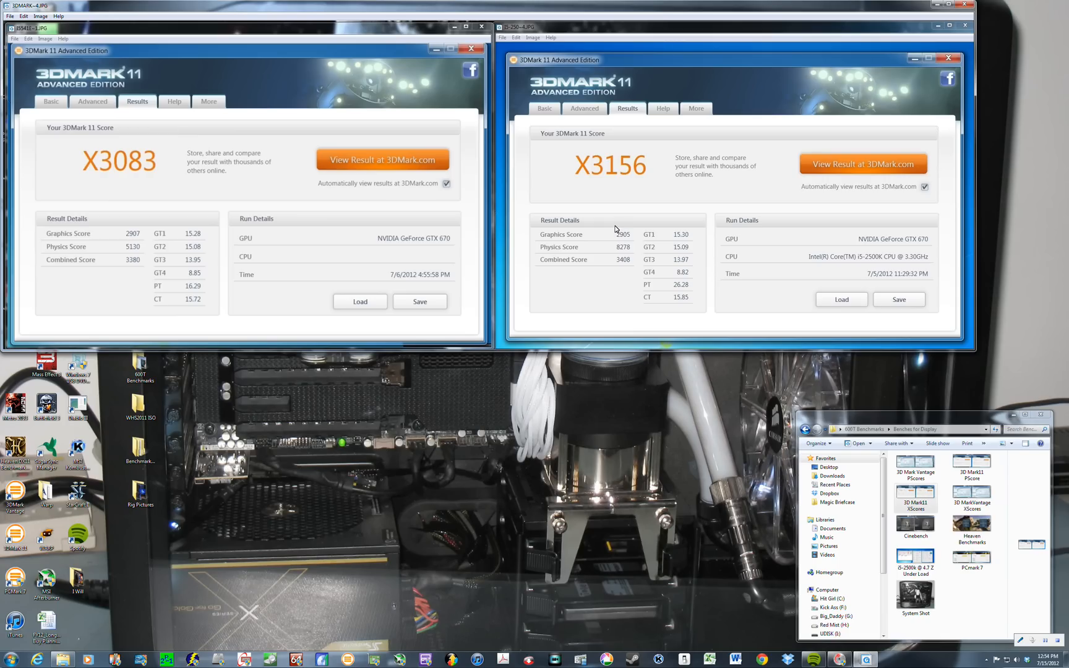
mouse_move(219, 240)
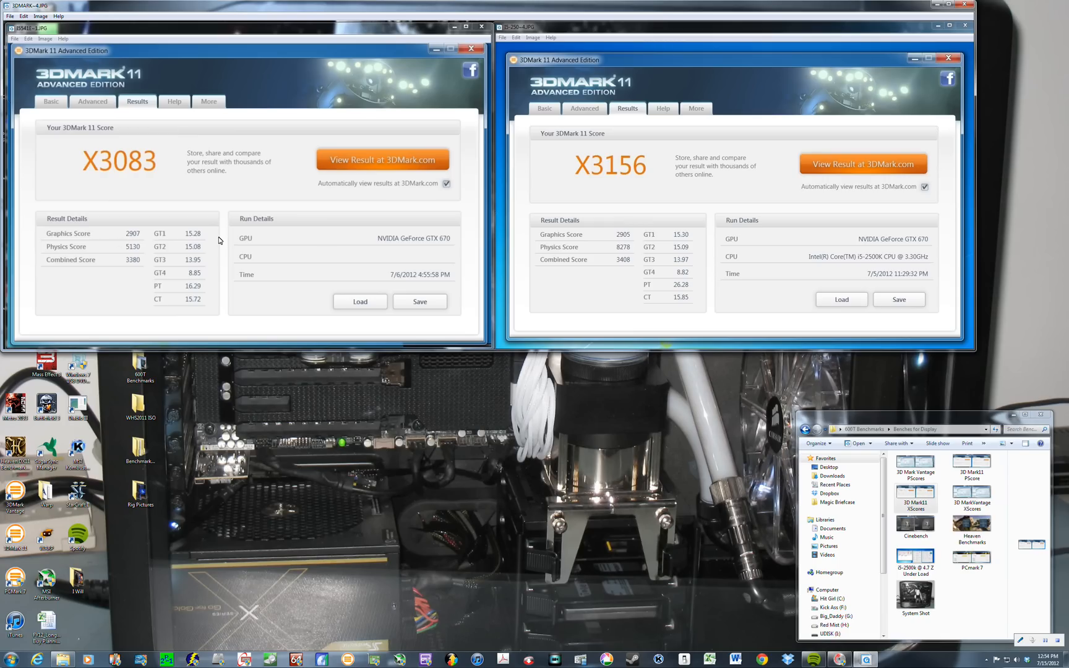
mouse_move(134, 265)
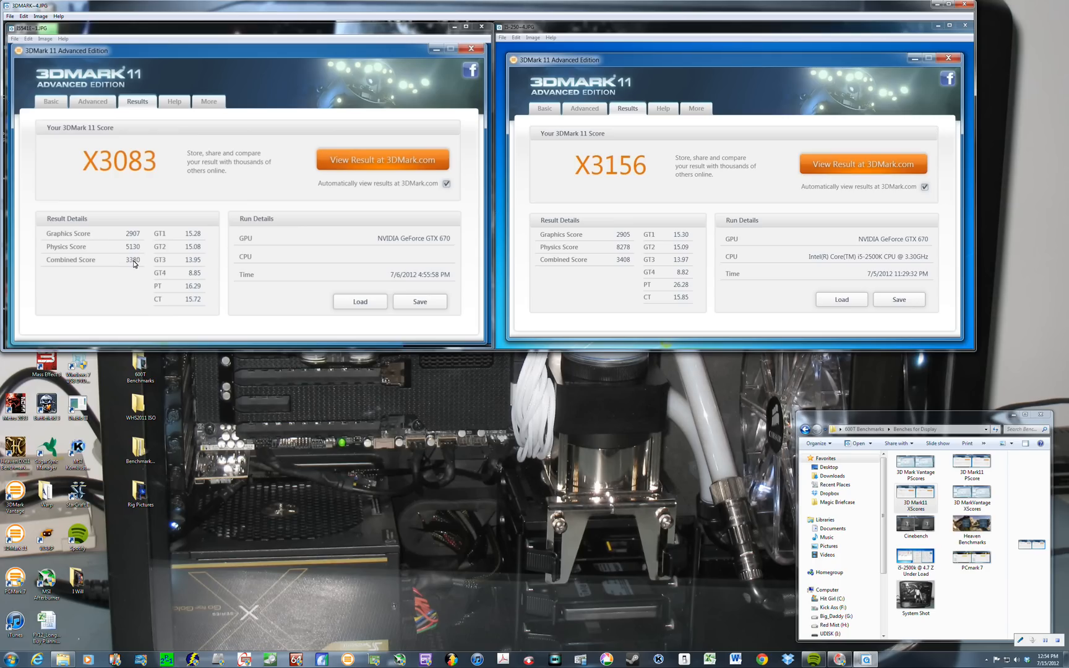
mouse_move(616, 253)
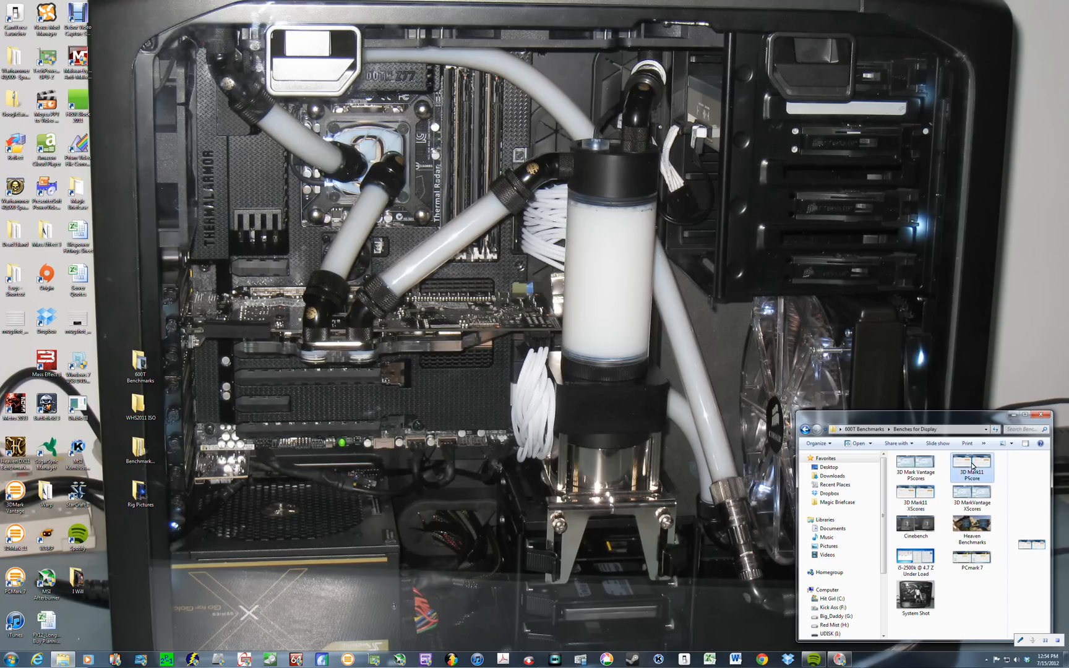
- Open the 3D Mark11 PScores screenshots scoring P7758 and P9010 side by side
double_click(970, 467)
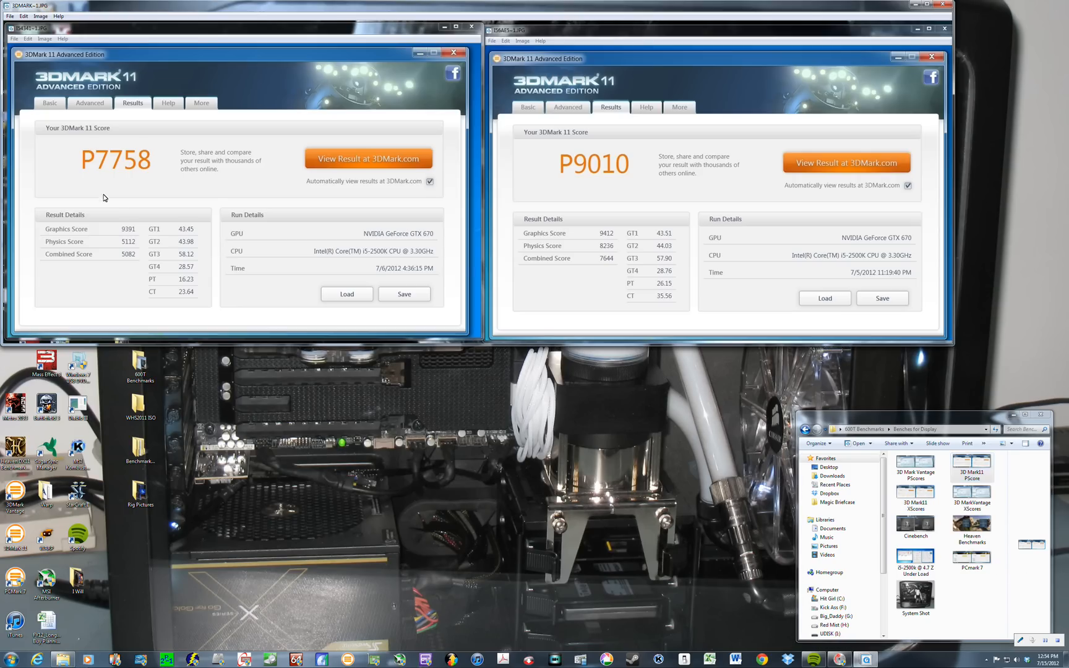
mouse_move(88, 178)
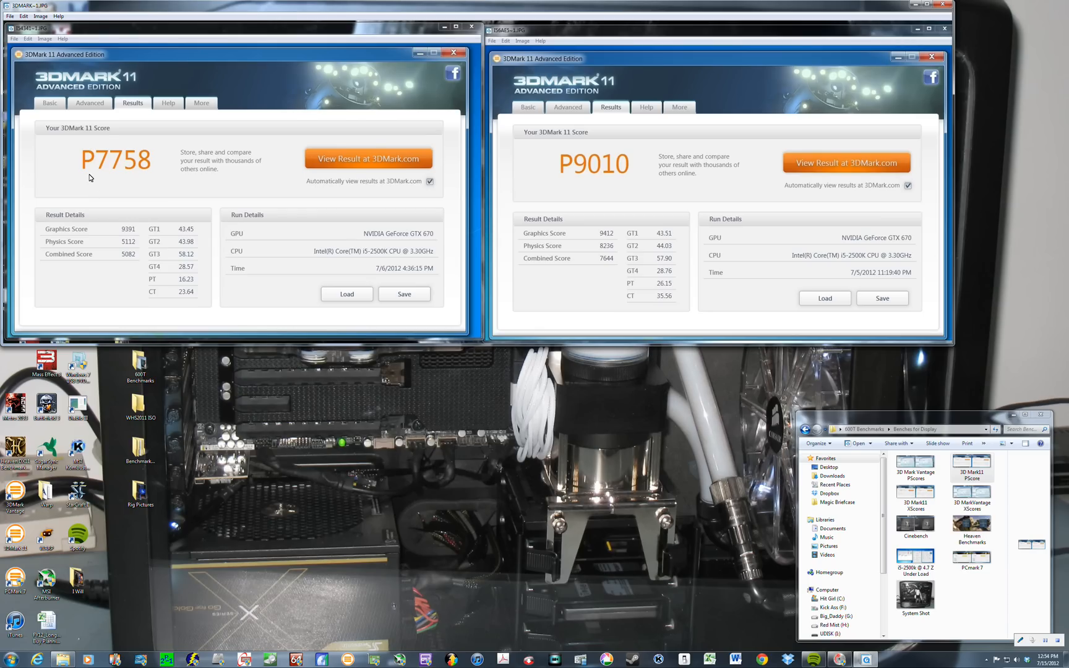
mouse_move(106, 176)
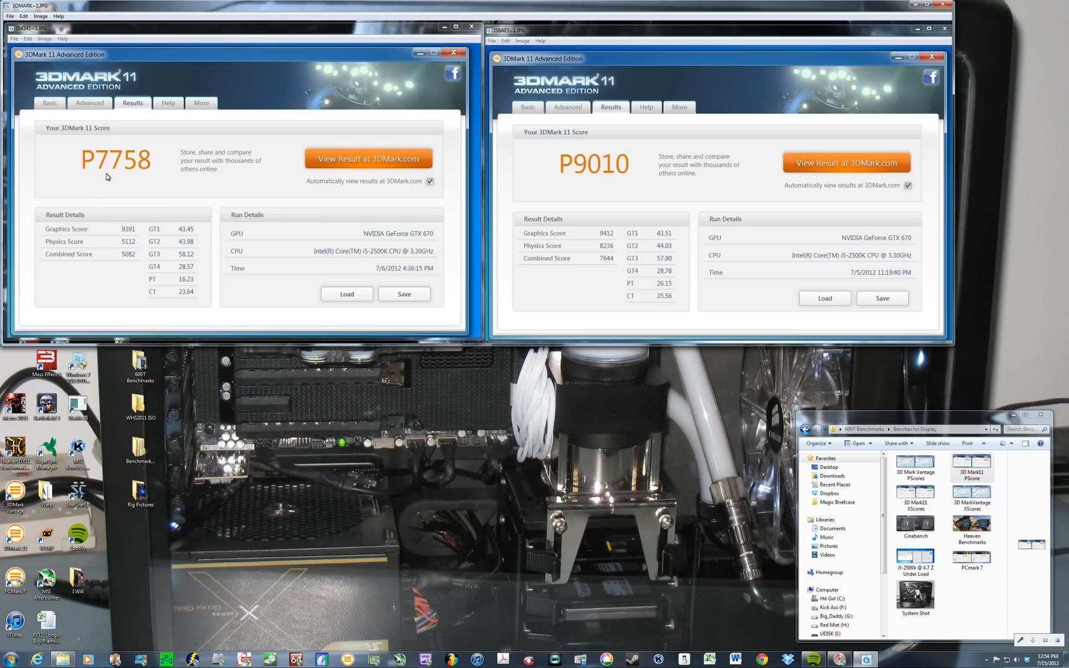
mouse_move(566, 178)
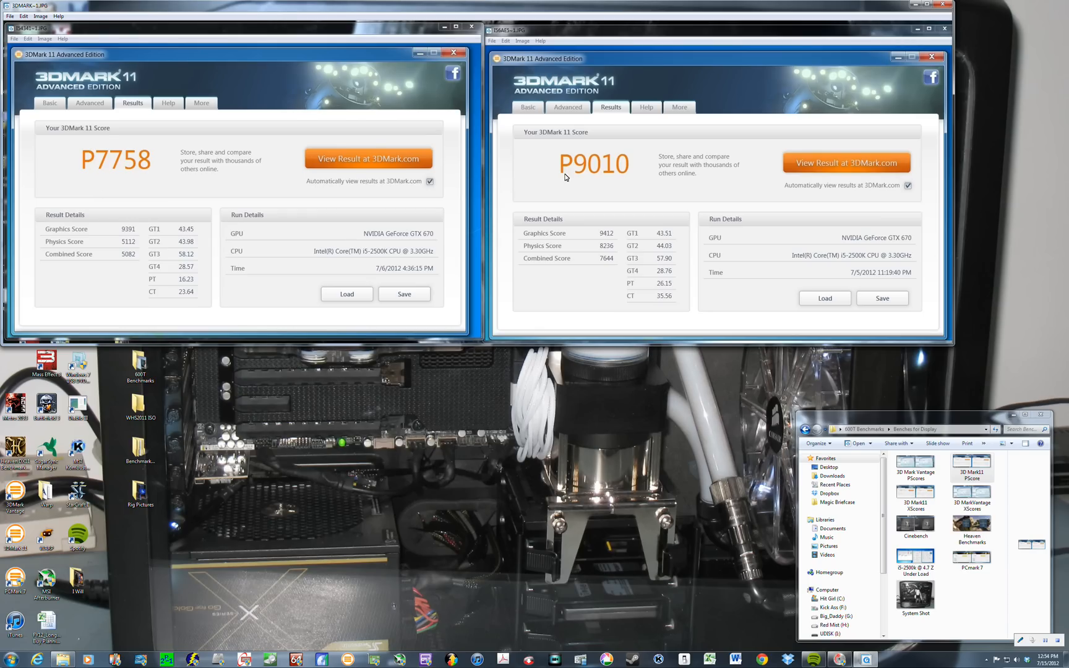
mouse_move(581, 183)
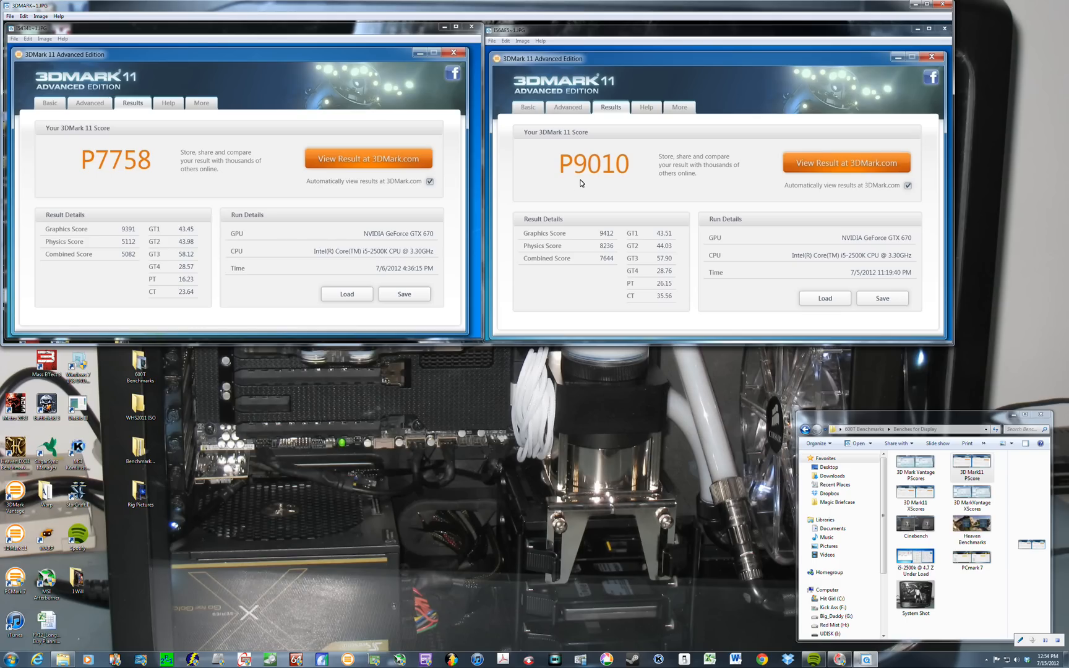
mouse_move(554, 246)
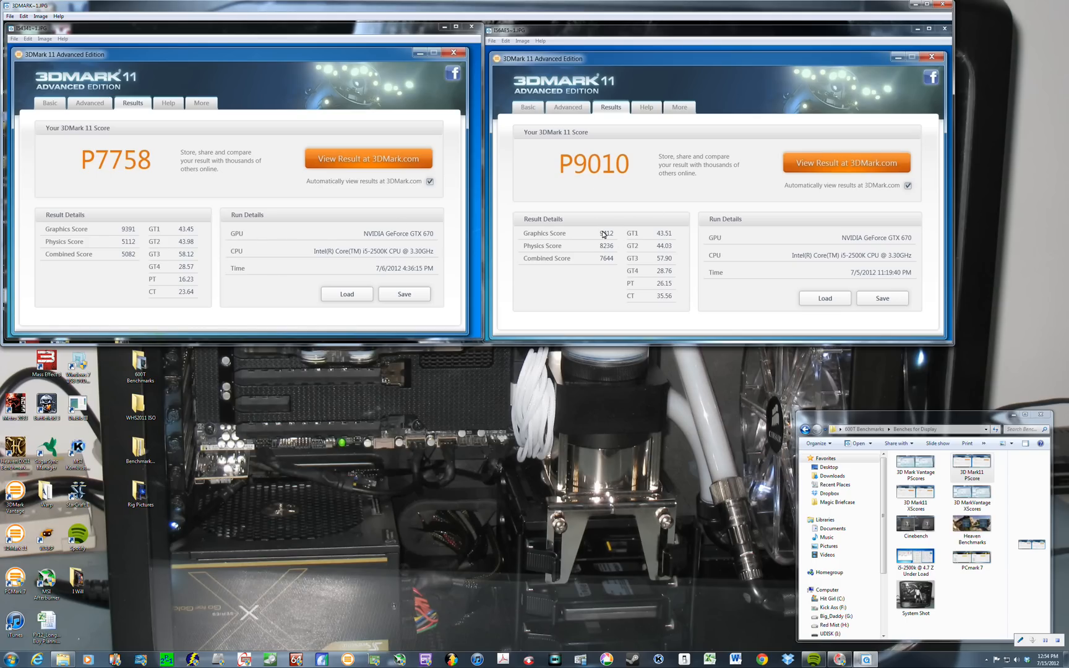
mouse_move(602, 235)
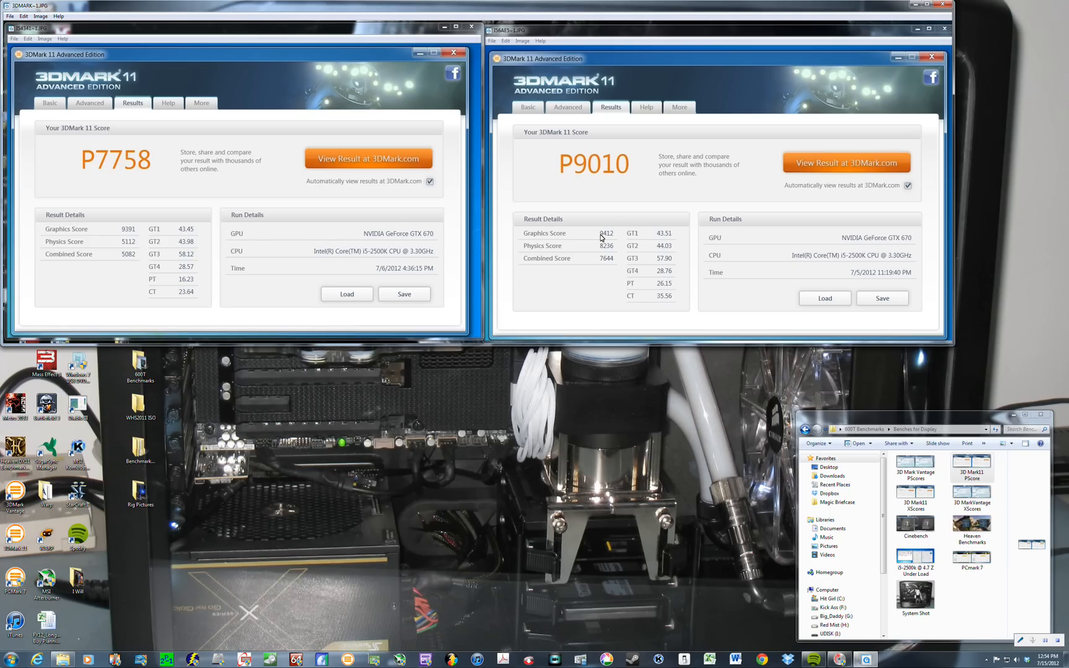
mouse_move(336, 267)
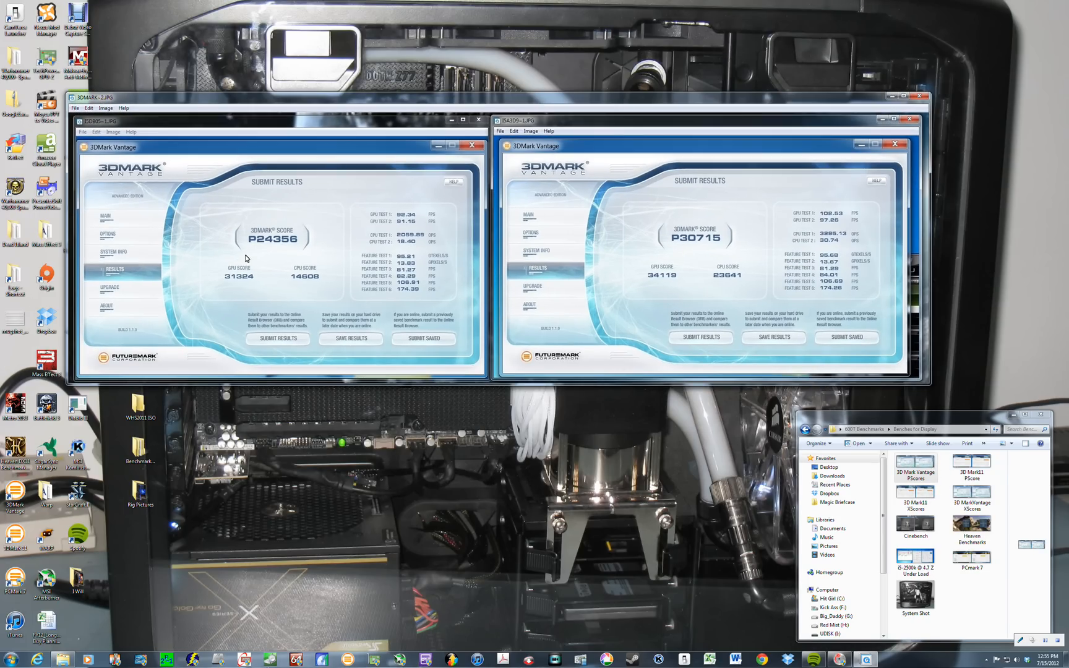
mouse_move(261, 247)
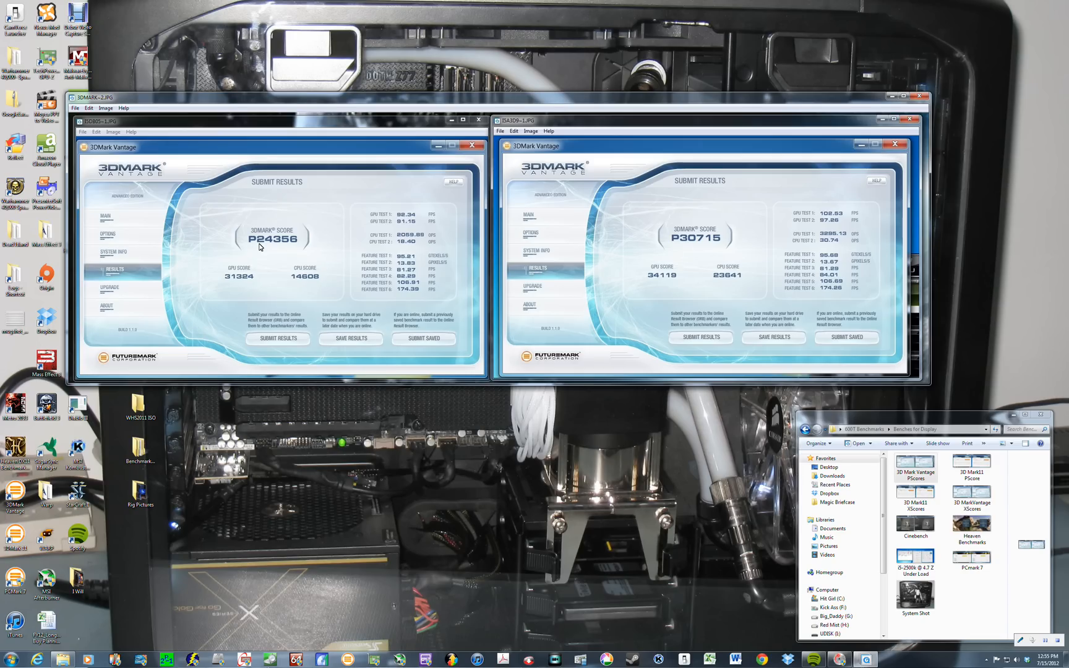
mouse_move(665, 259)
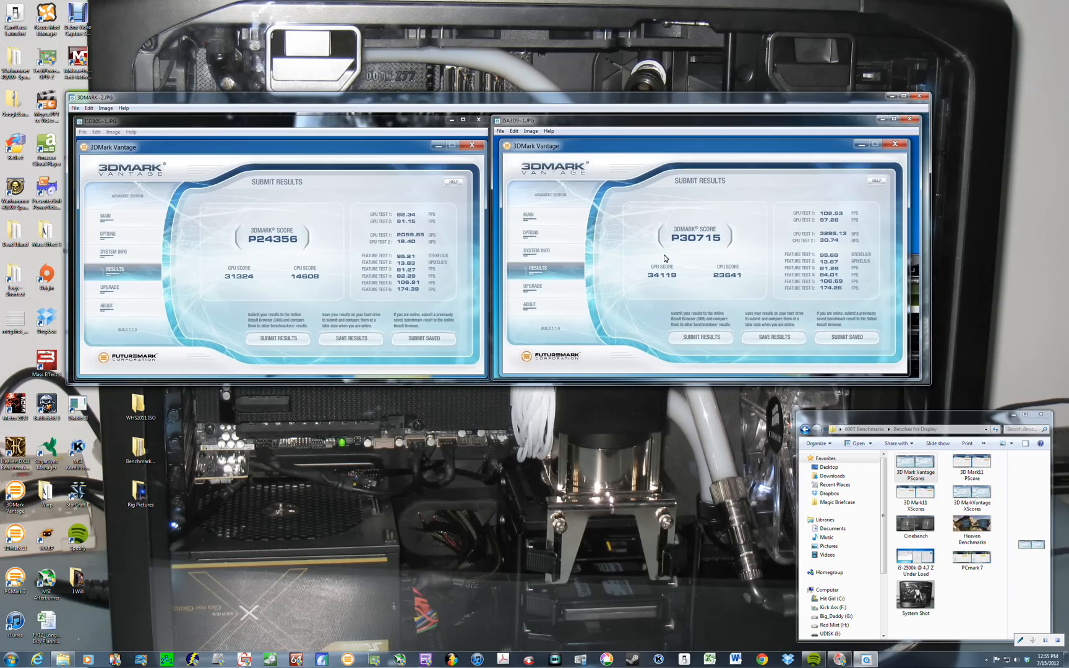
mouse_move(695, 254)
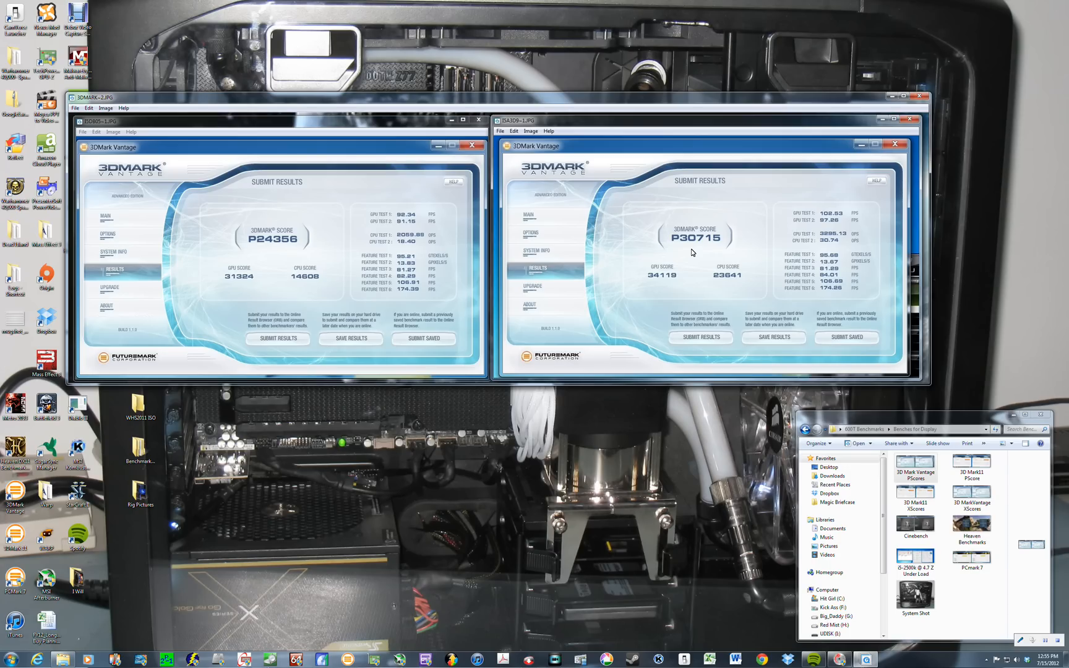
mouse_move(684, 250)
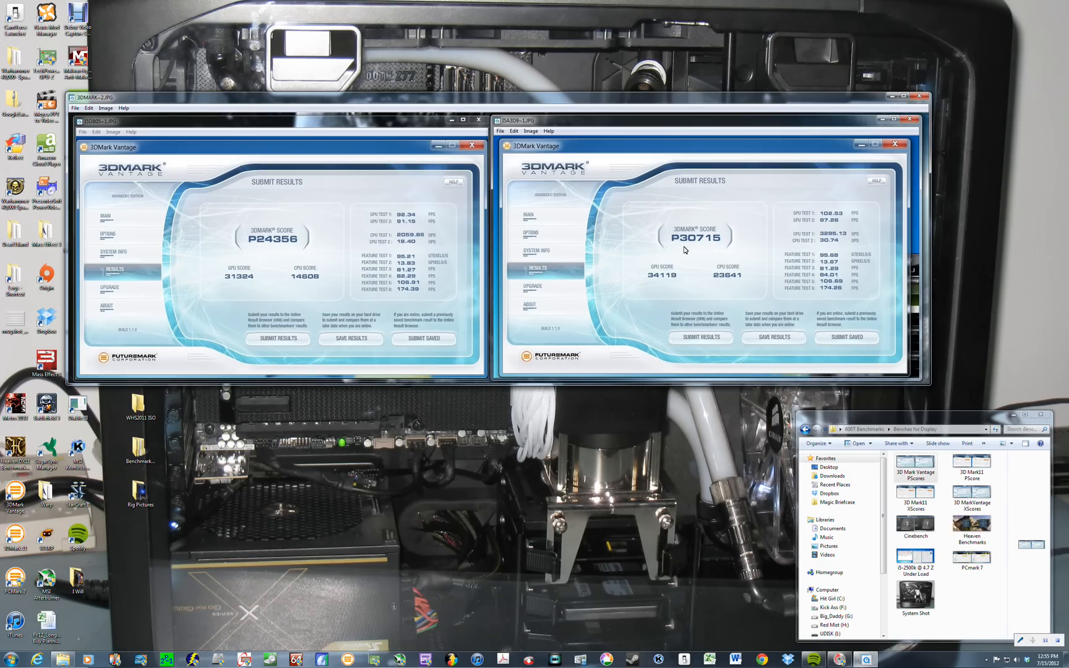
mouse_move(883, 129)
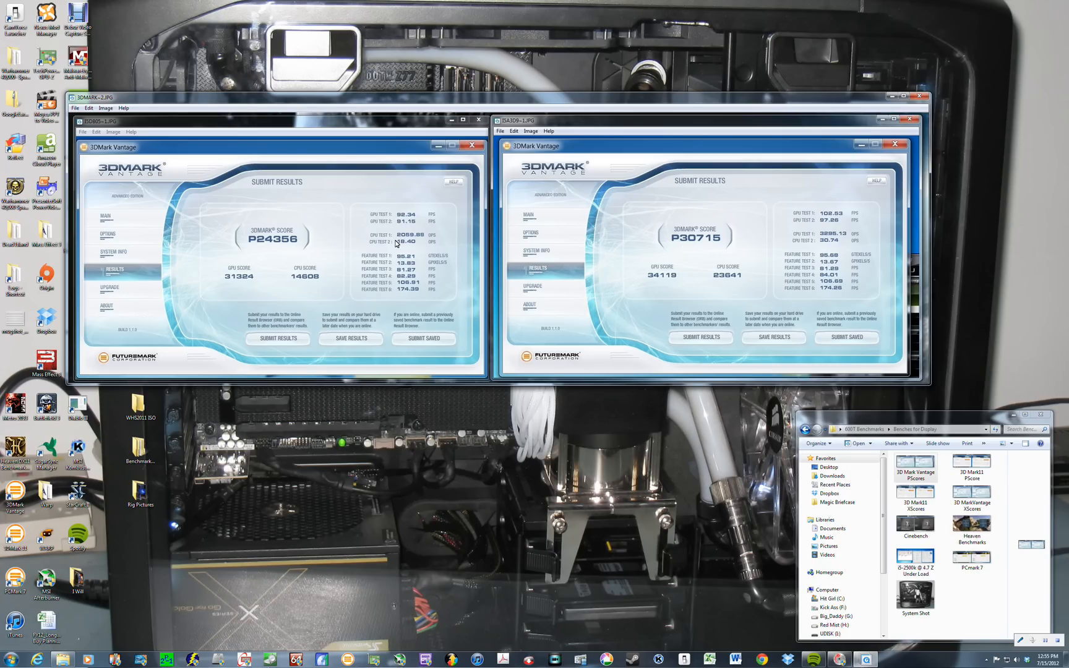
mouse_move(452, 235)
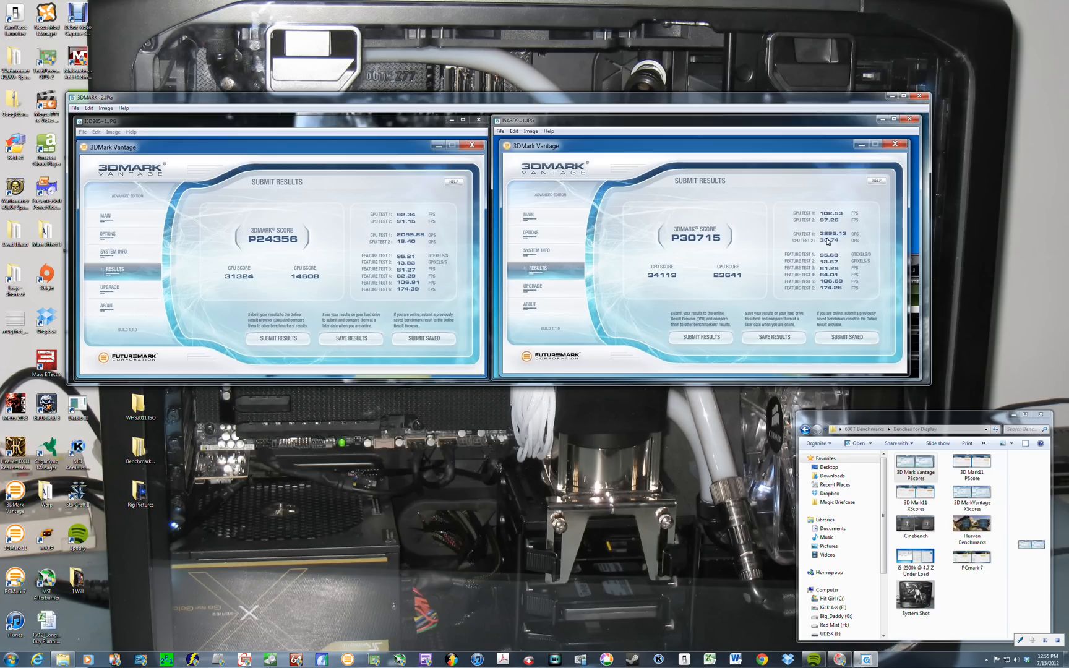
mouse_move(900, 154)
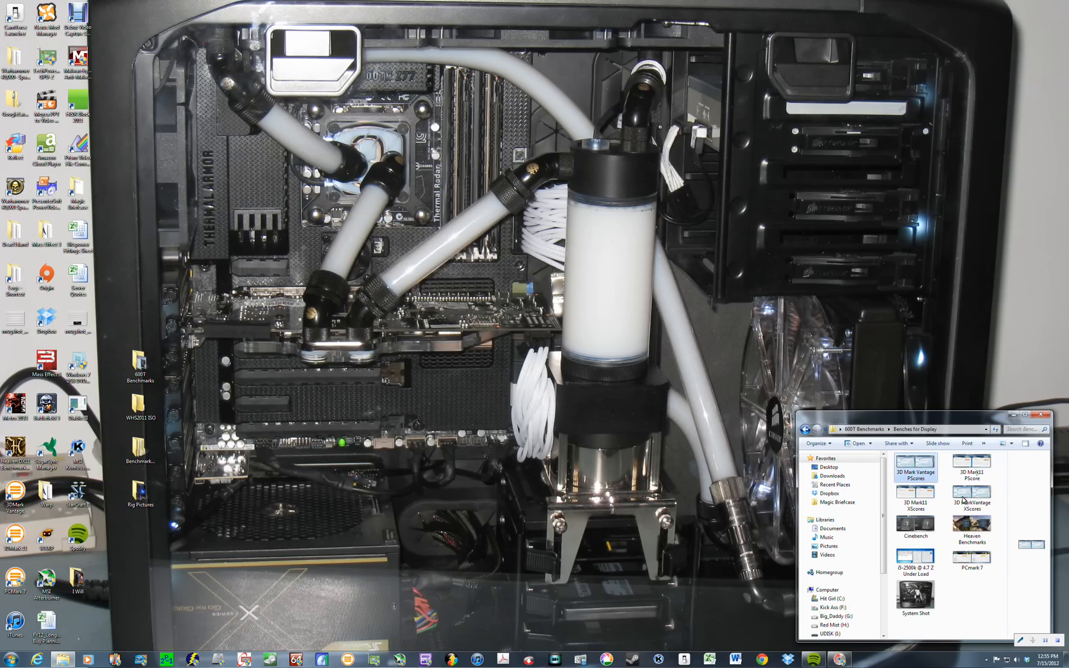
- Open the 3D MarkVantage XScores screenshots, X18147 and X18827, side by side
left_click(970, 498)
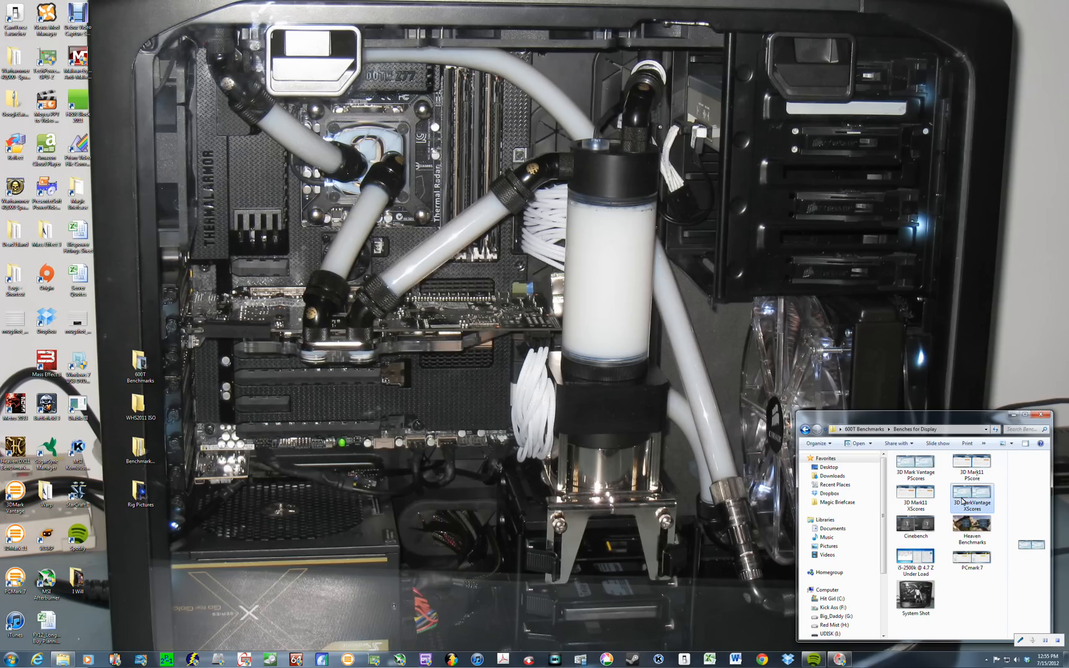
double_click(969, 496)
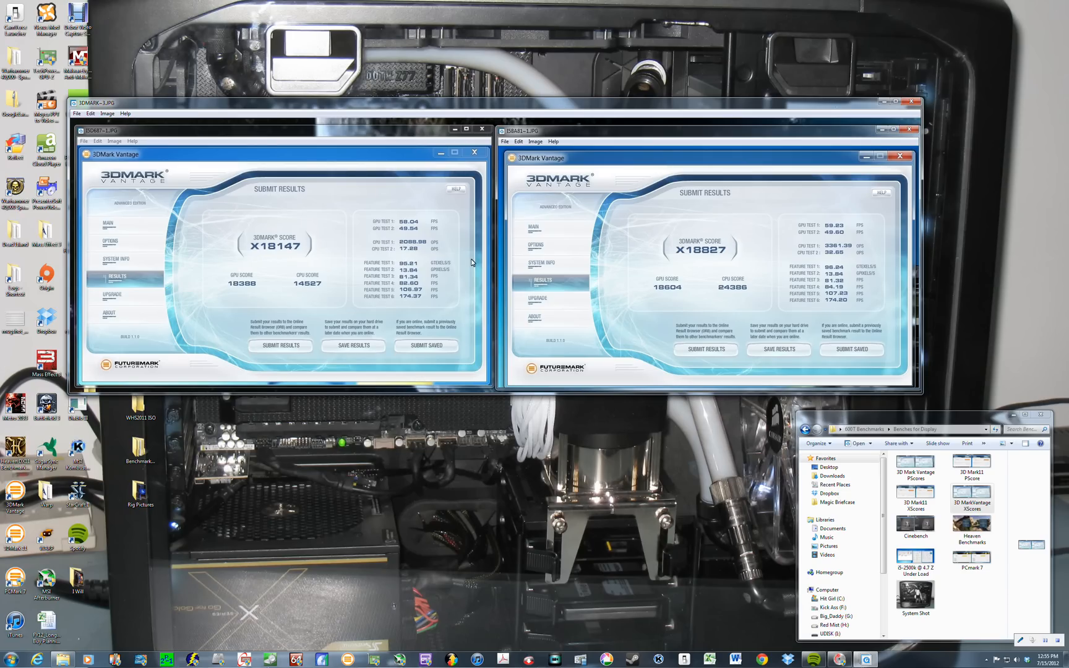
mouse_move(707, 260)
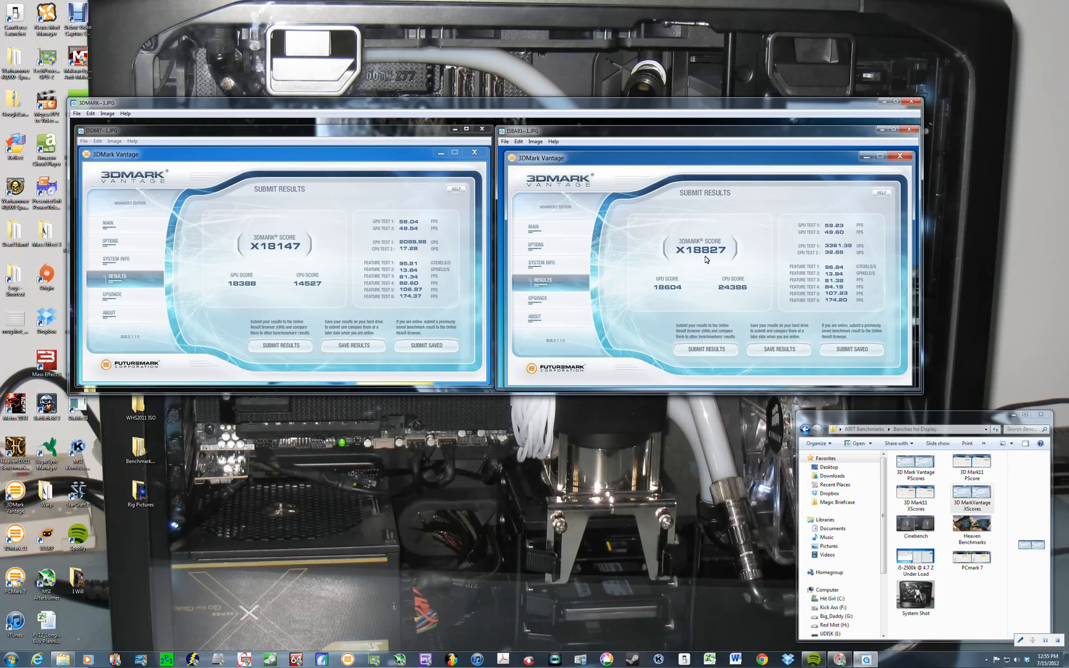
mouse_move(484, 266)
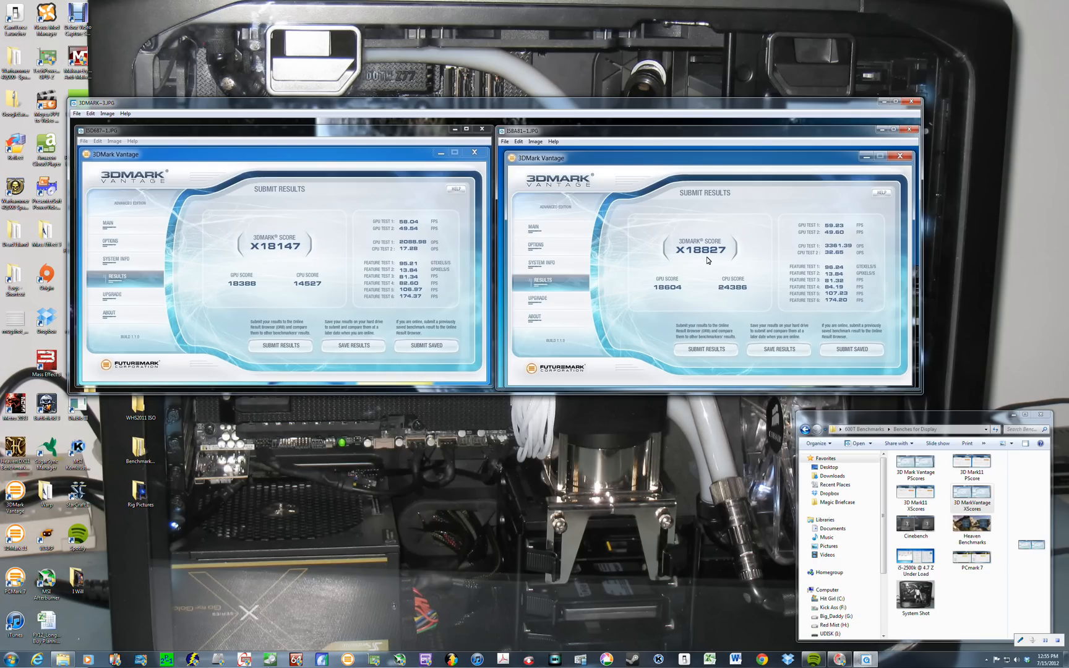
mouse_move(894, 93)
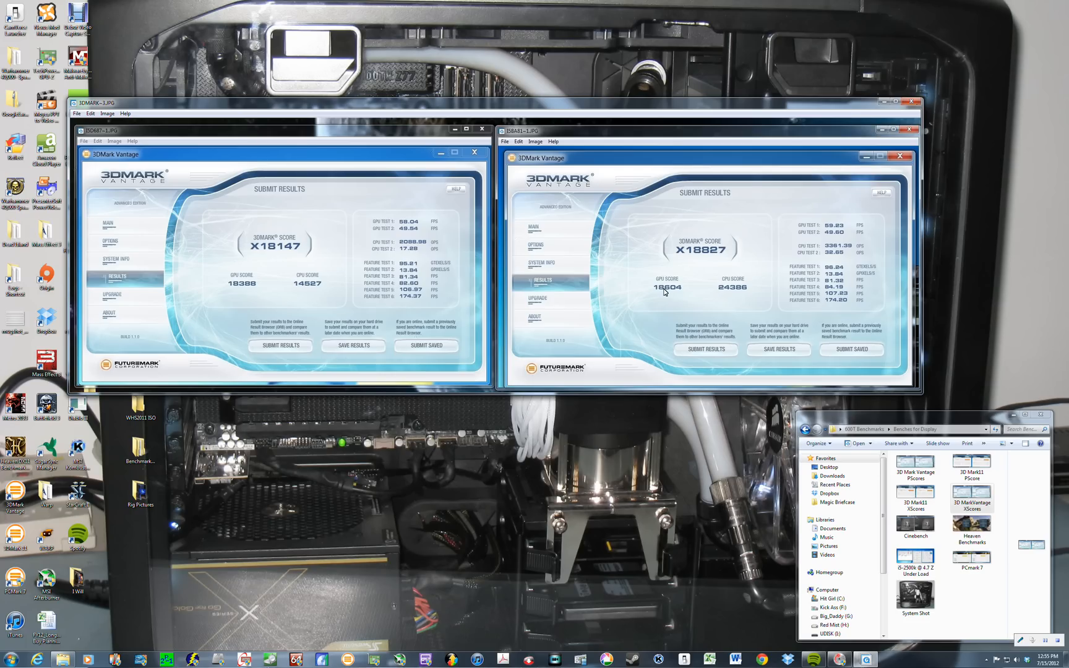
mouse_move(741, 292)
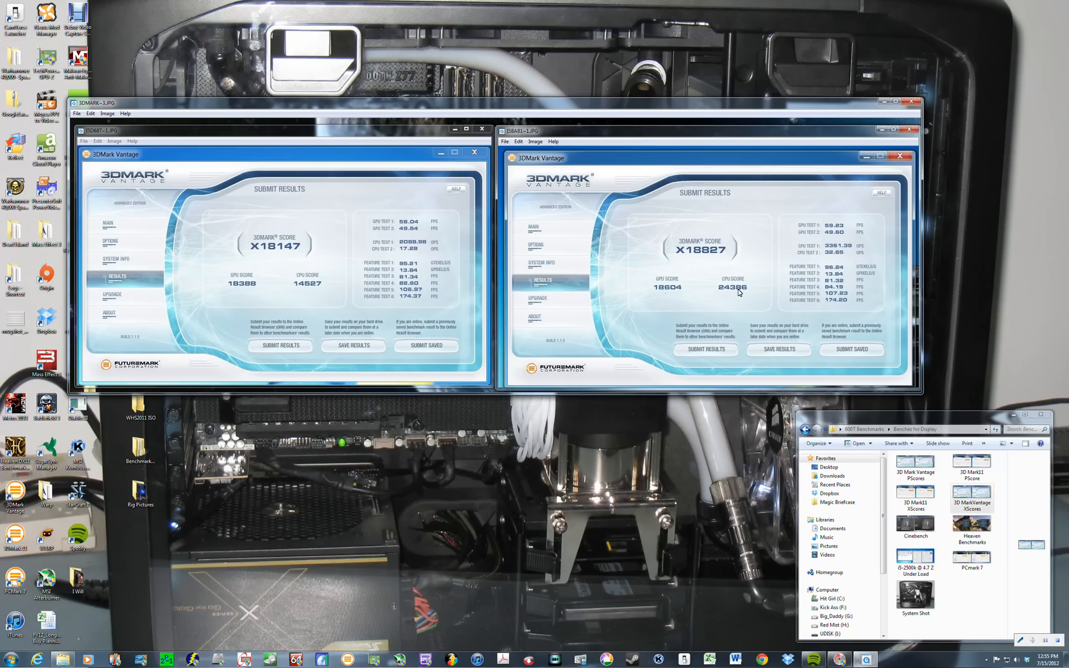
mouse_move(744, 294)
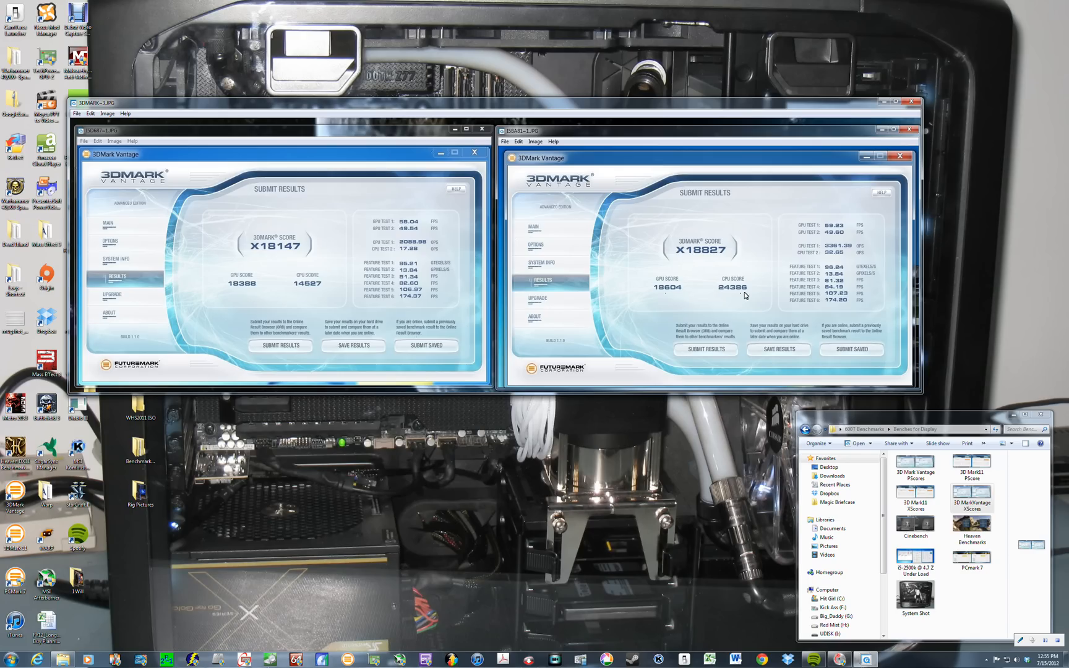
mouse_move(294, 302)
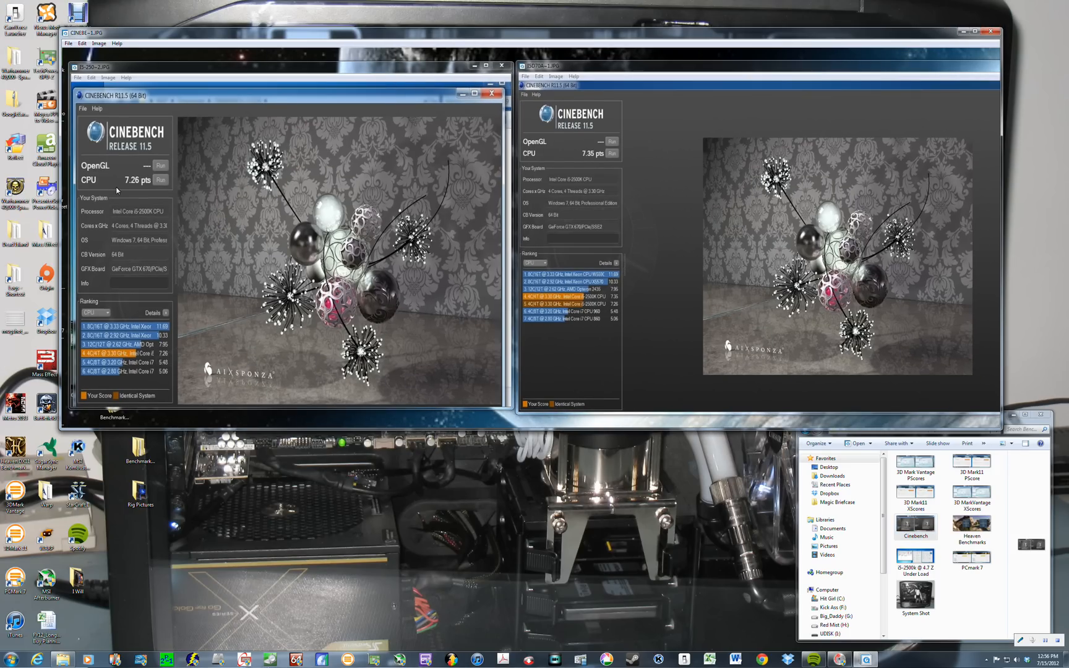
mouse_move(147, 188)
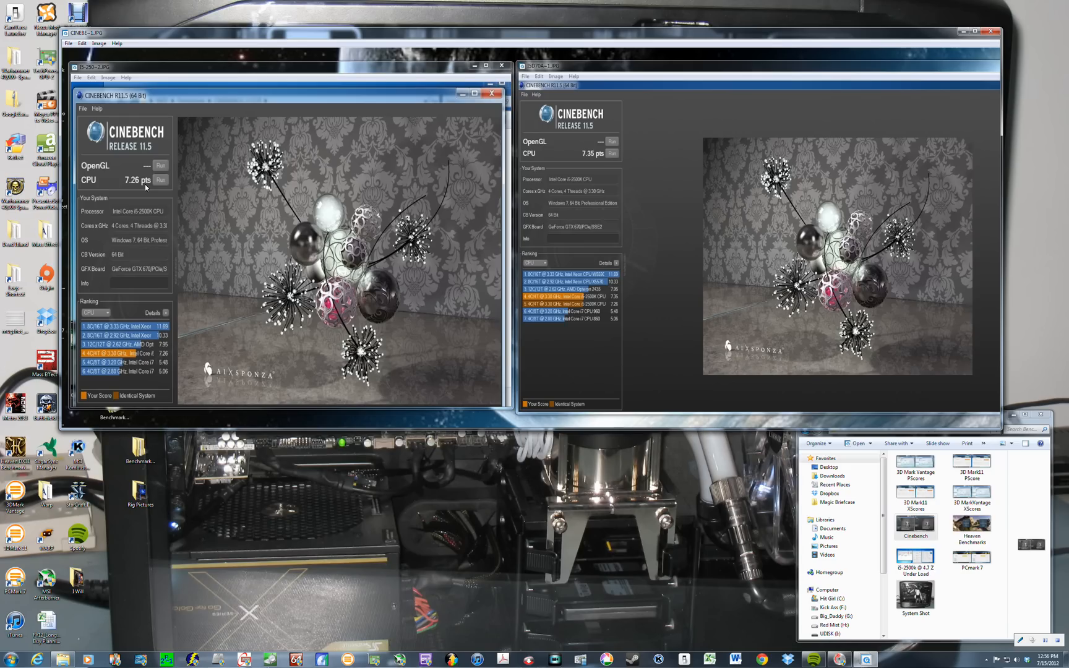
mouse_move(98, 360)
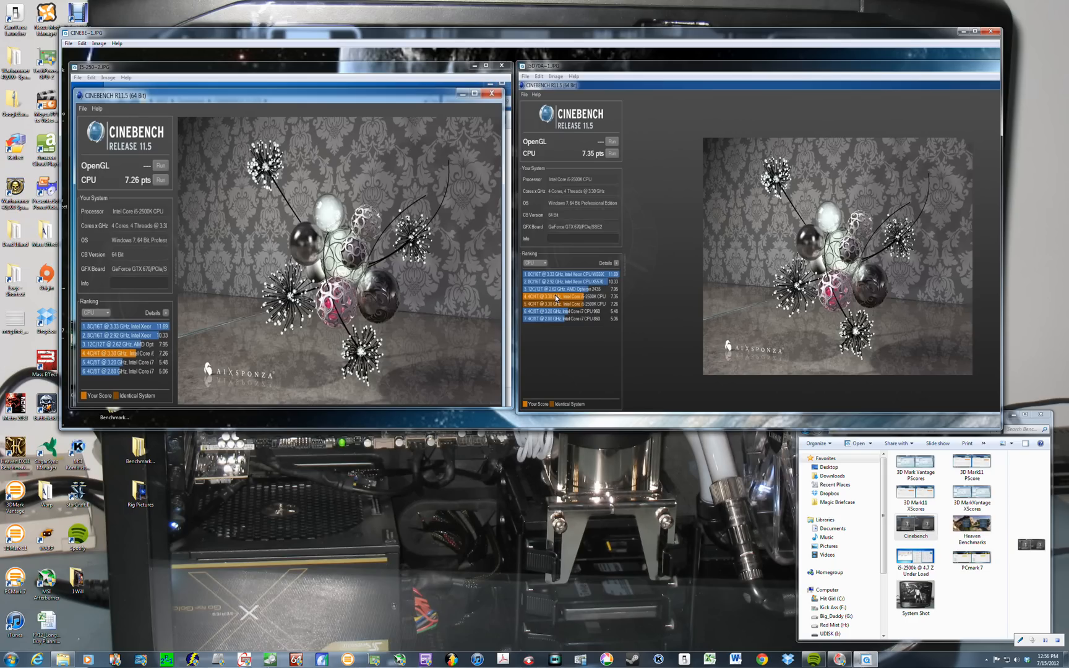
mouse_move(657, 276)
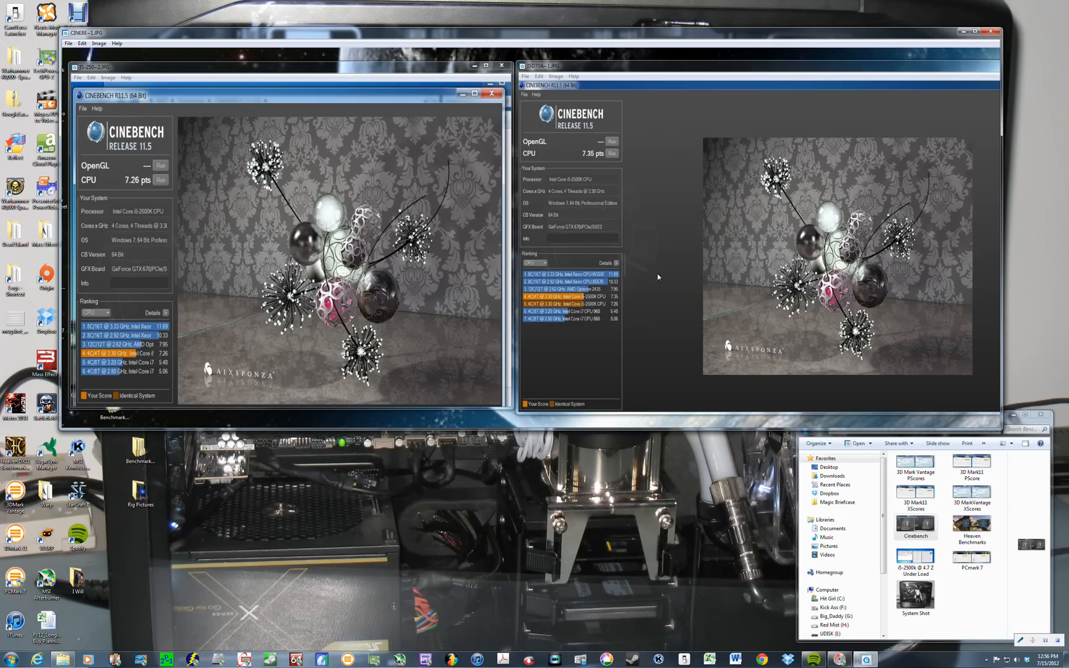
mouse_move(610, 154)
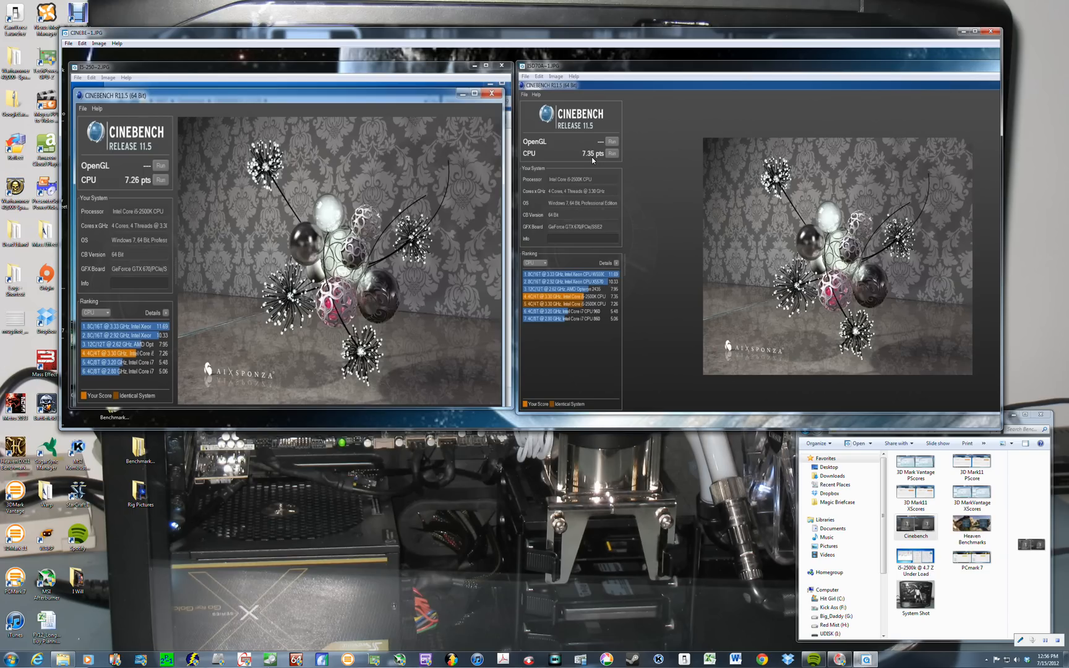
mouse_move(572, 166)
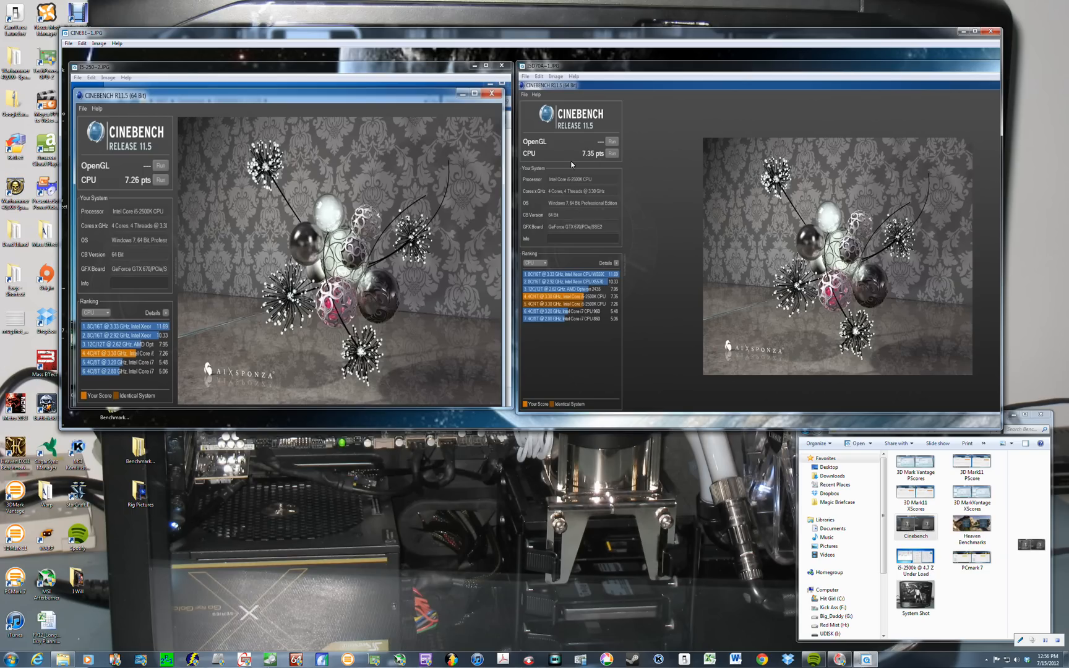
mouse_move(683, 226)
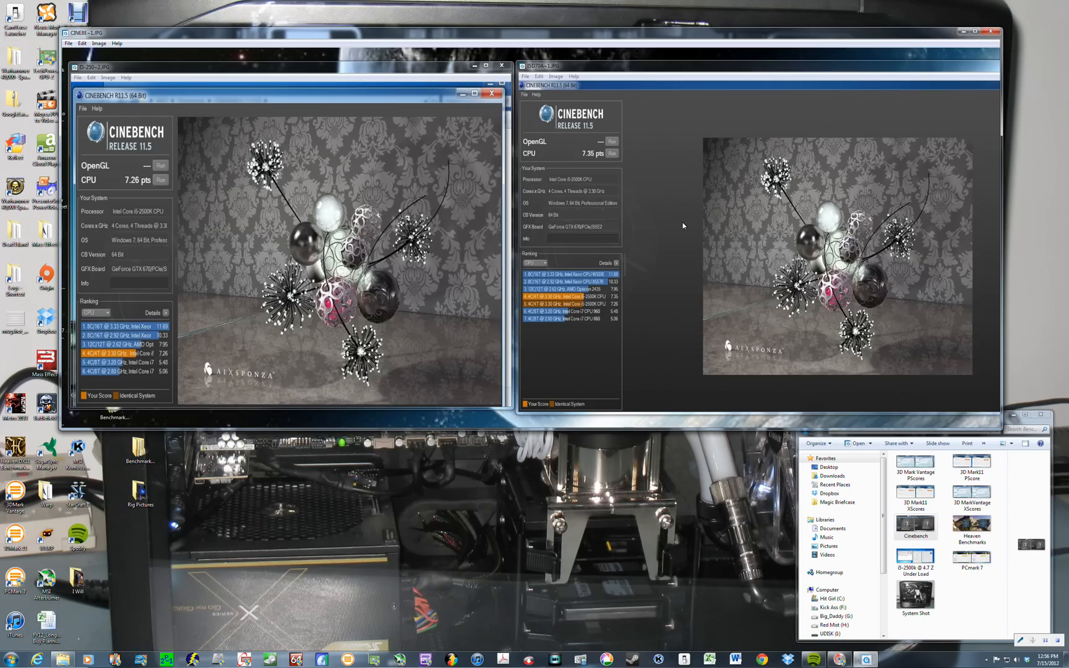
mouse_move(610, 291)
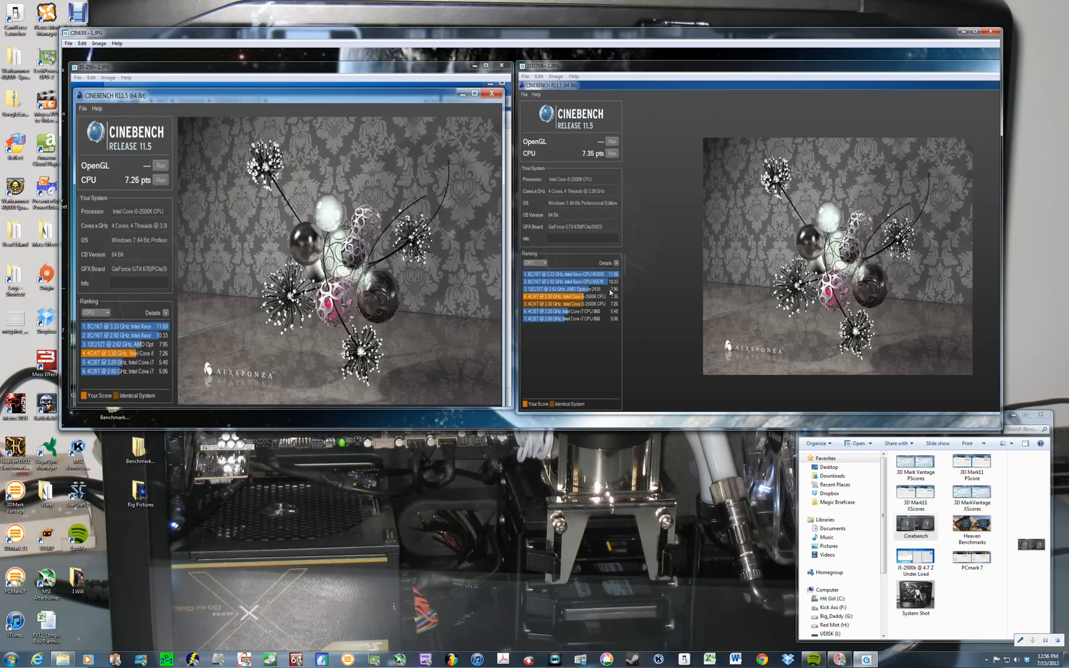
mouse_move(459, 133)
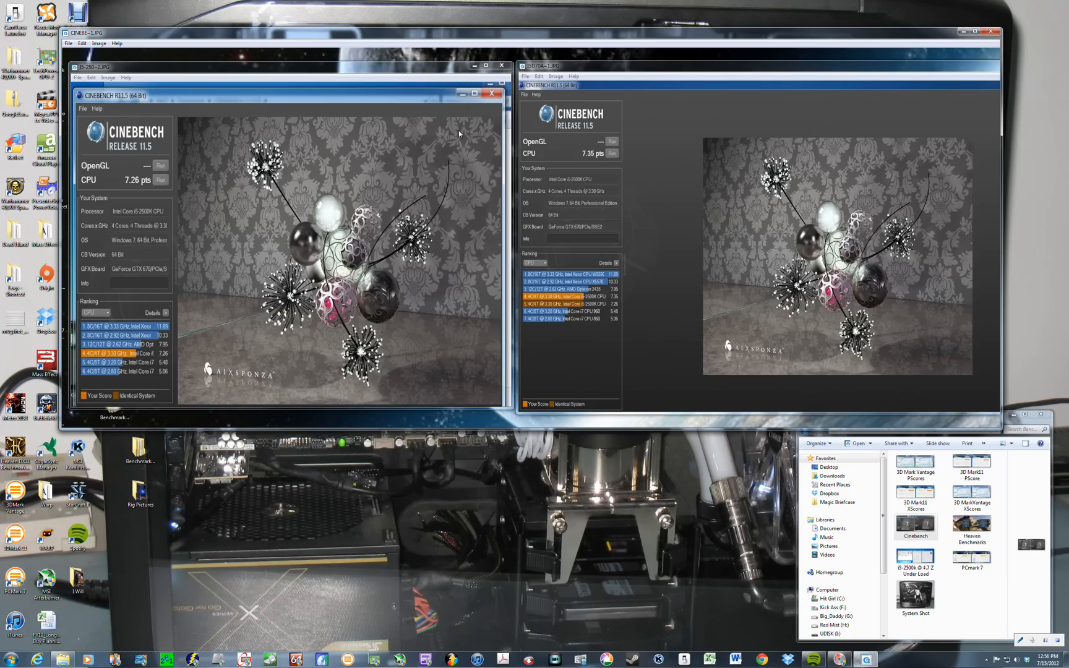
mouse_move(683, 178)
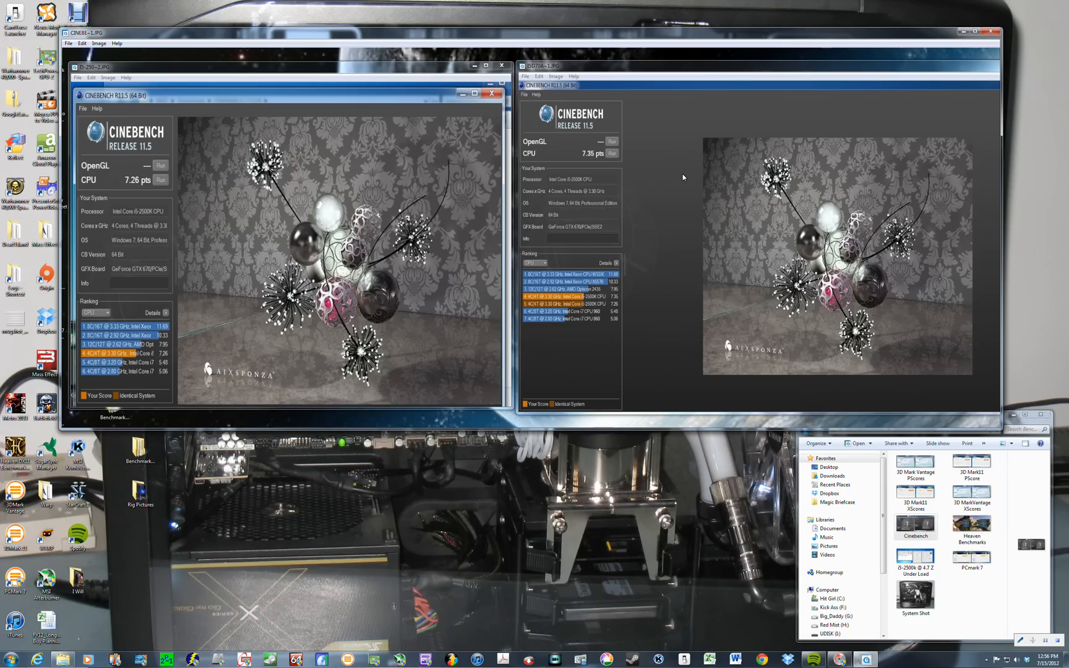
mouse_move(603, 292)
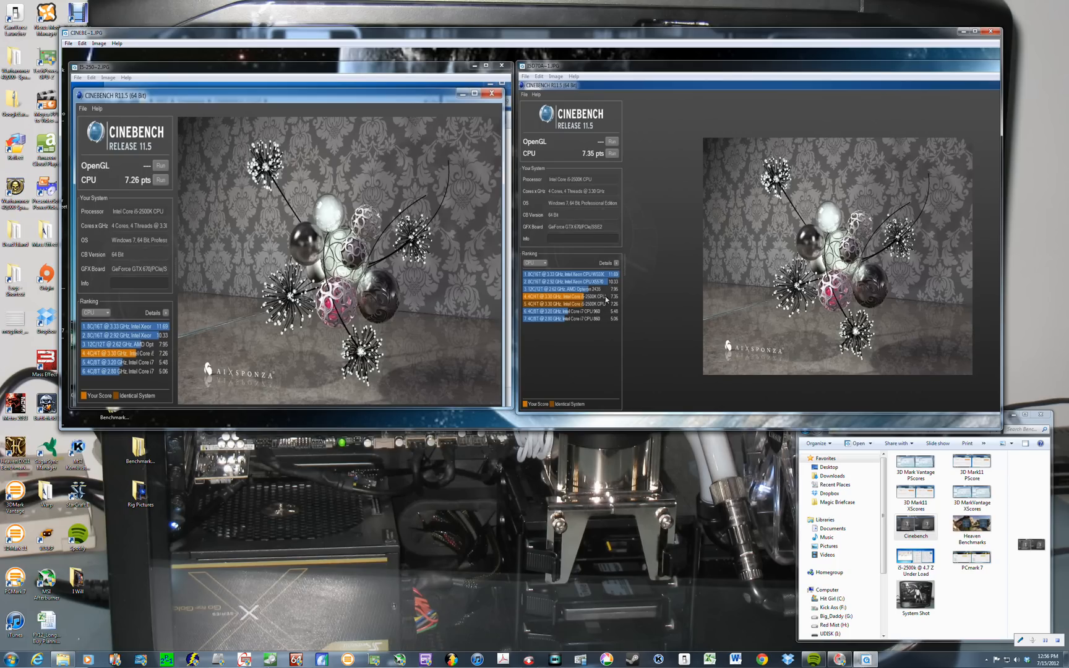
mouse_move(610, 299)
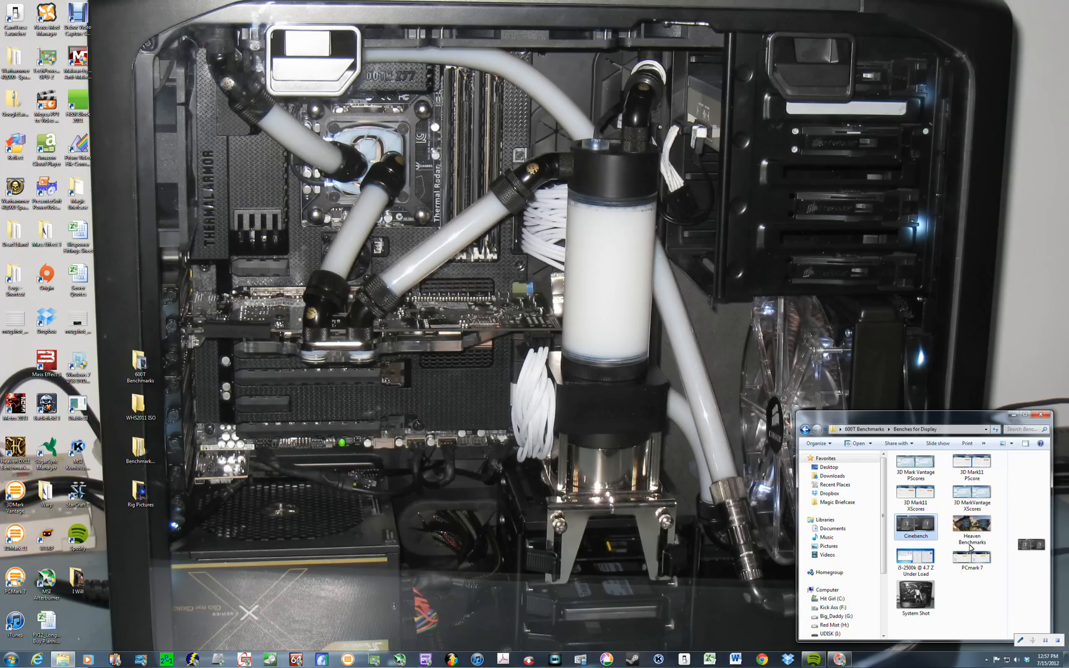
mouse_move(971, 525)
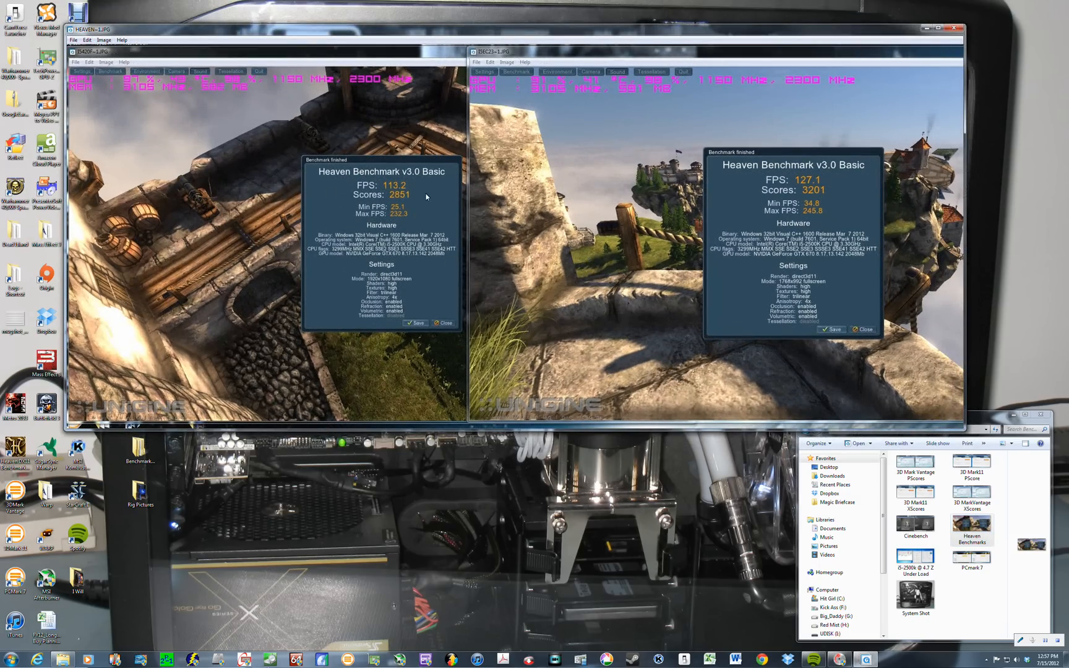
mouse_move(383, 196)
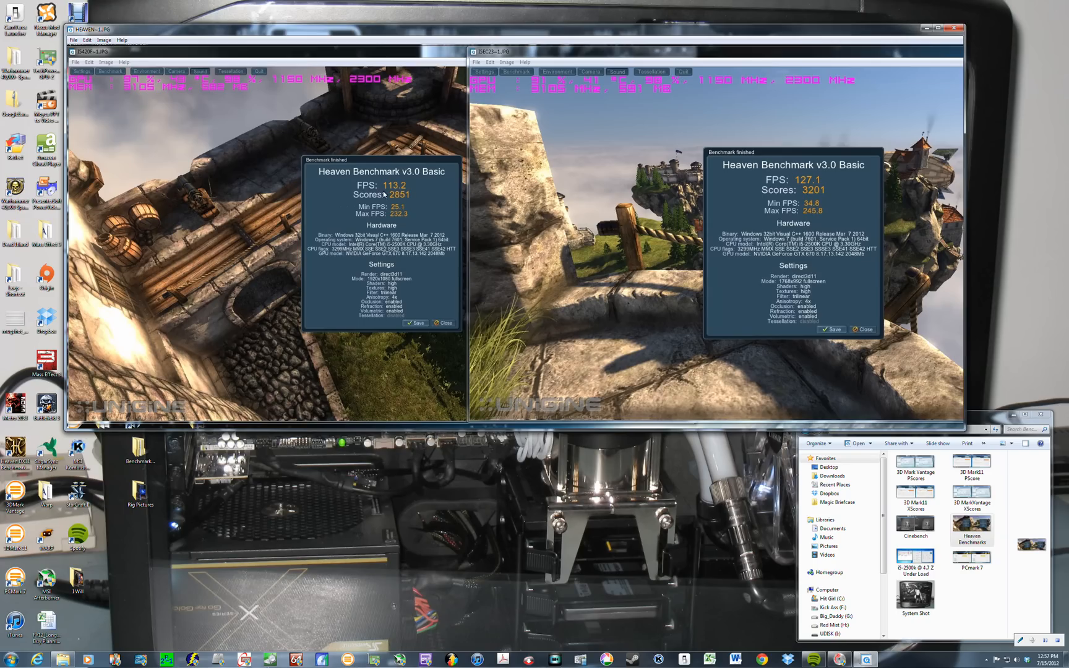
mouse_move(412, 188)
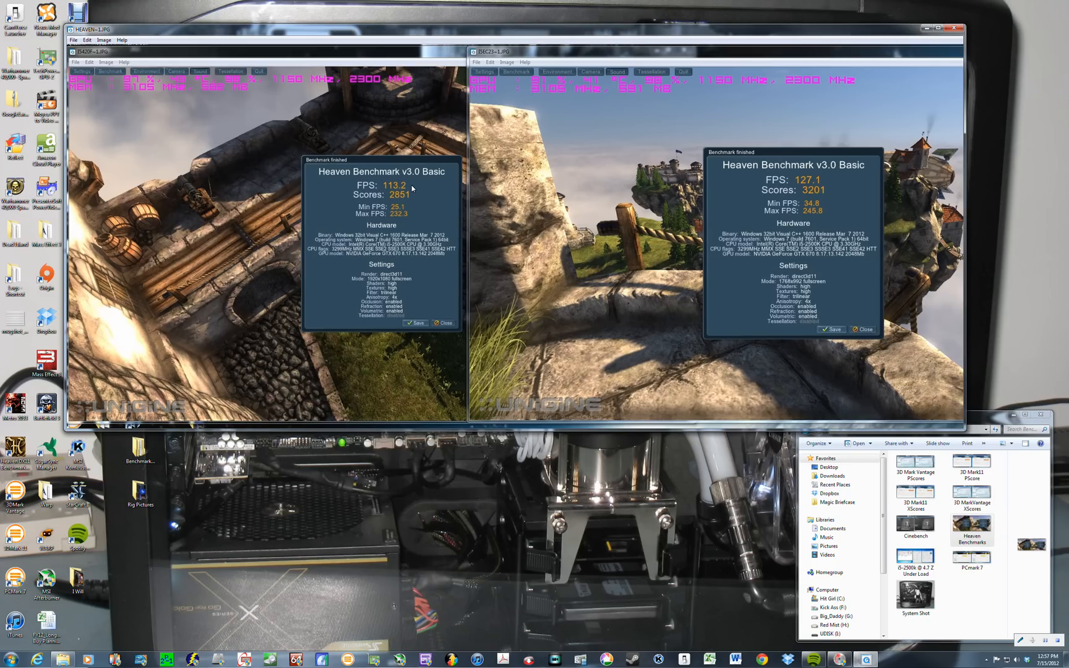
mouse_move(400, 191)
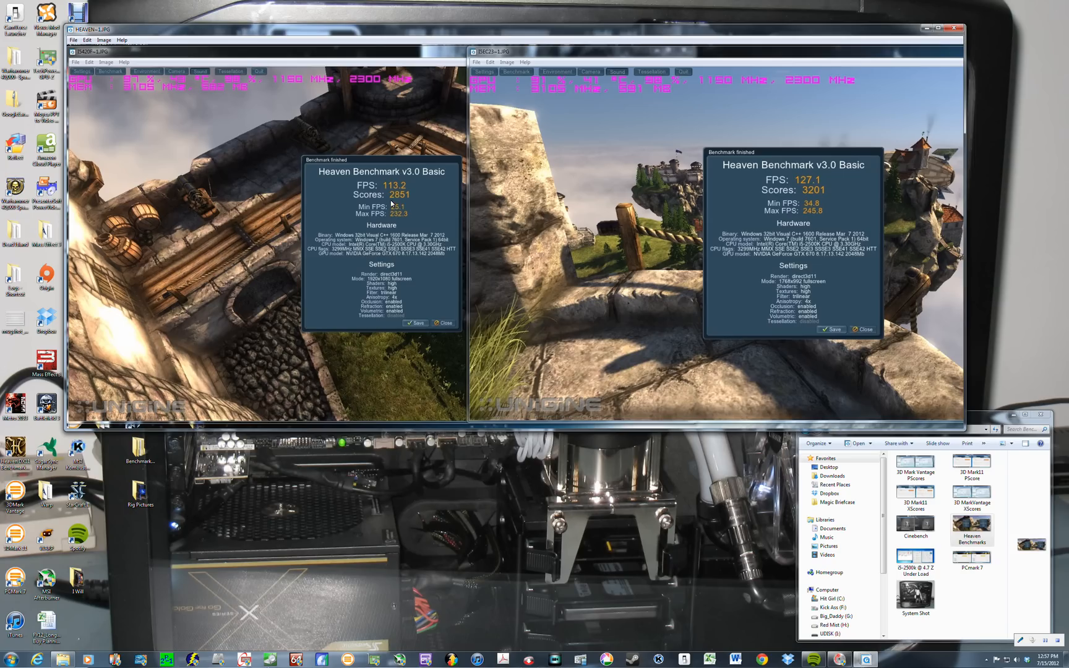
mouse_move(412, 203)
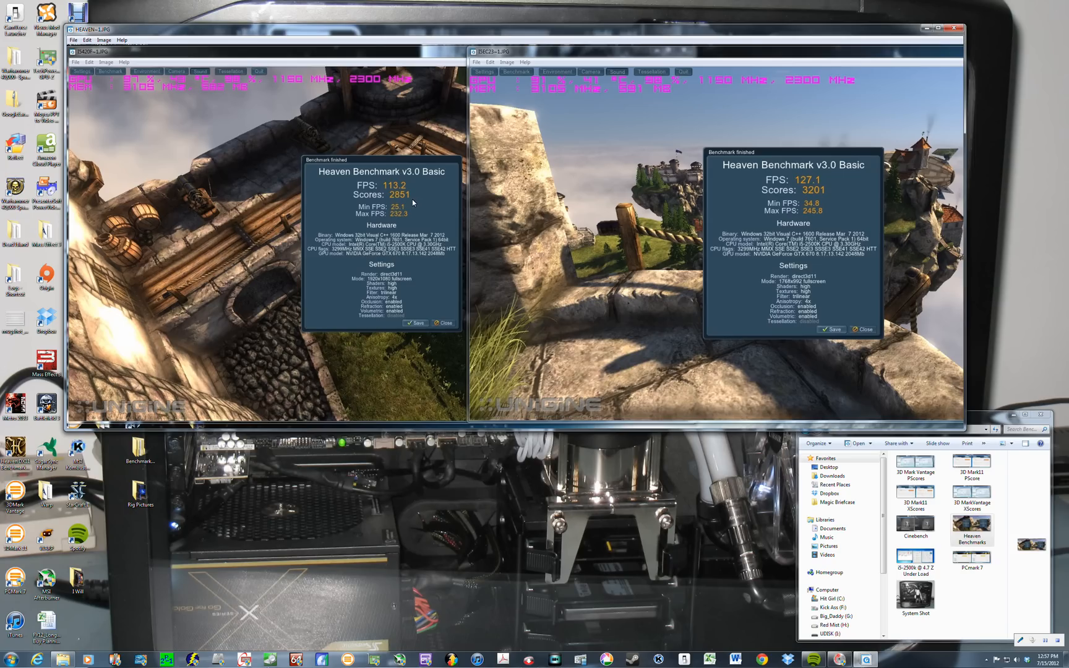
mouse_move(401, 213)
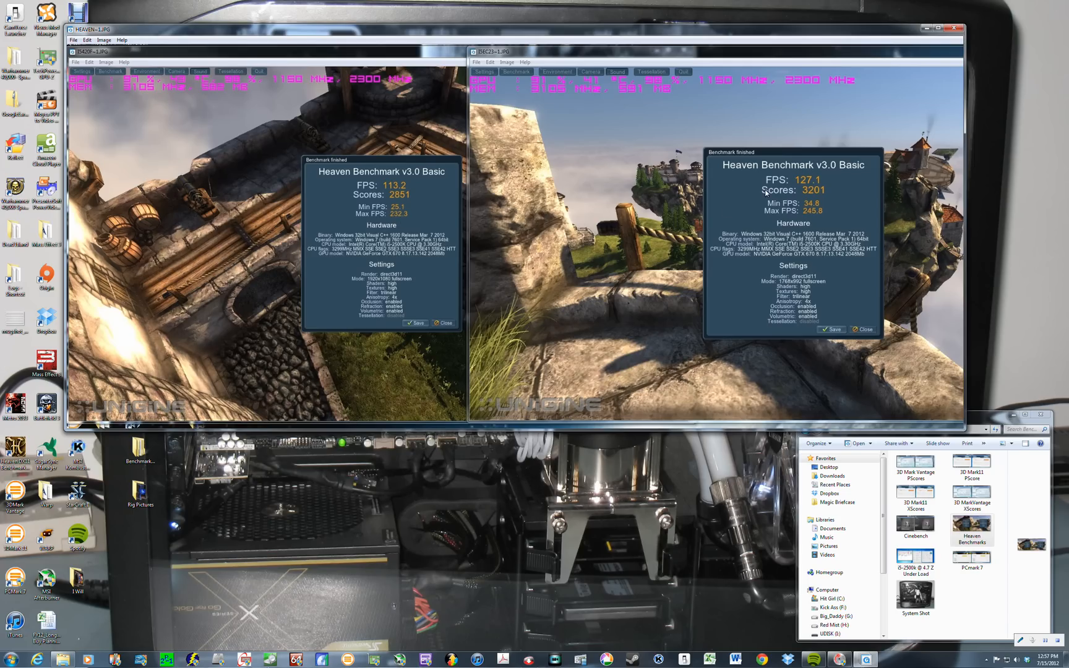
mouse_move(811, 189)
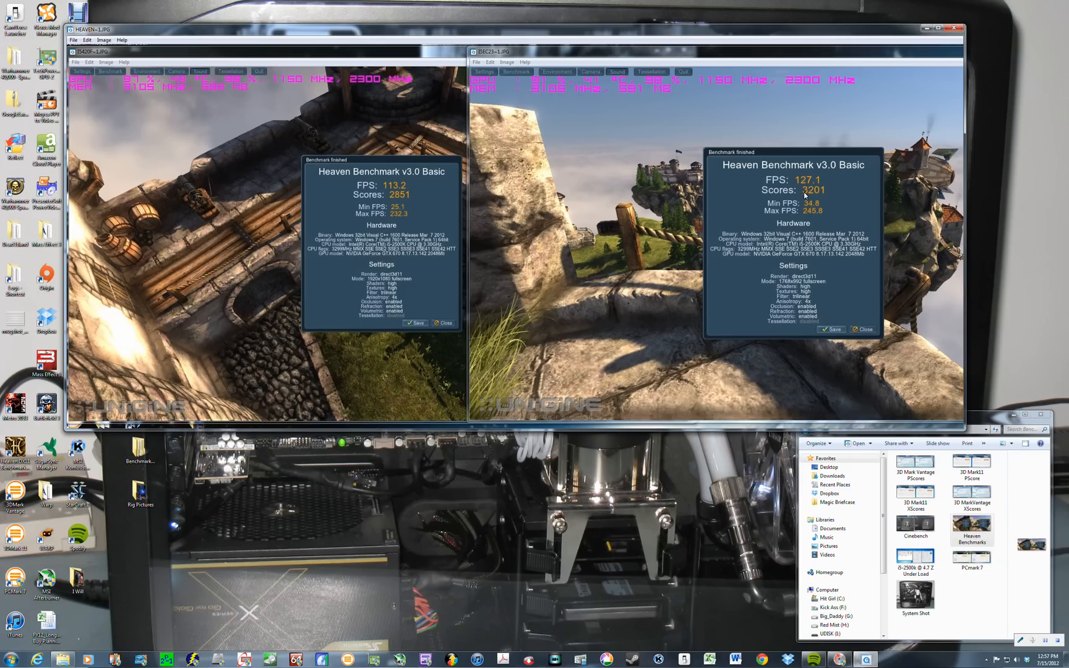
mouse_move(825, 198)
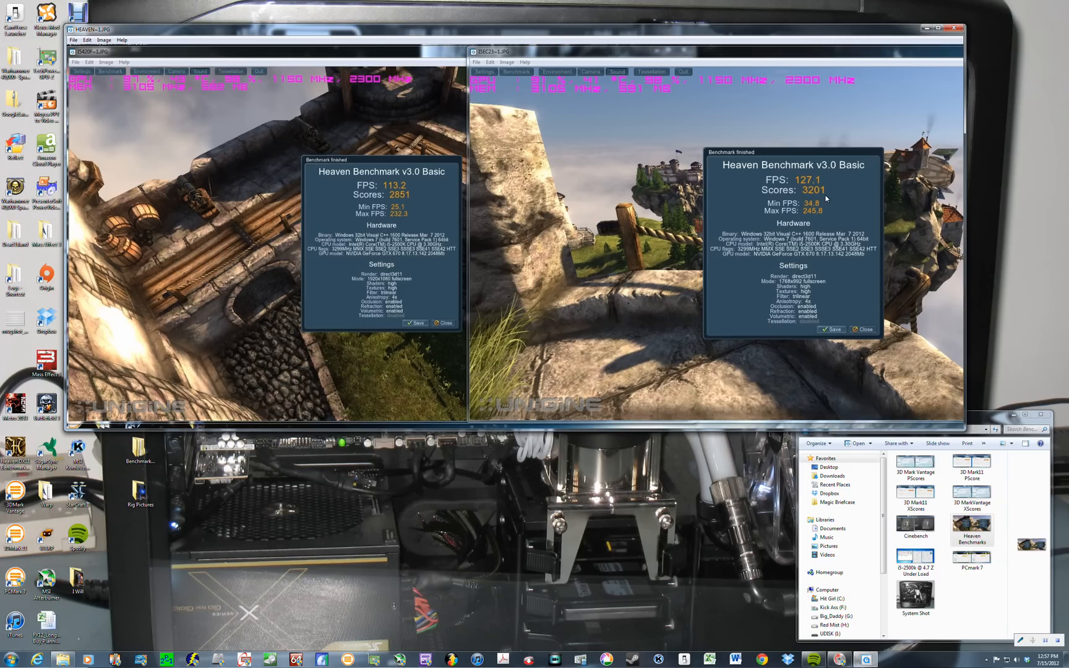
mouse_move(817, 206)
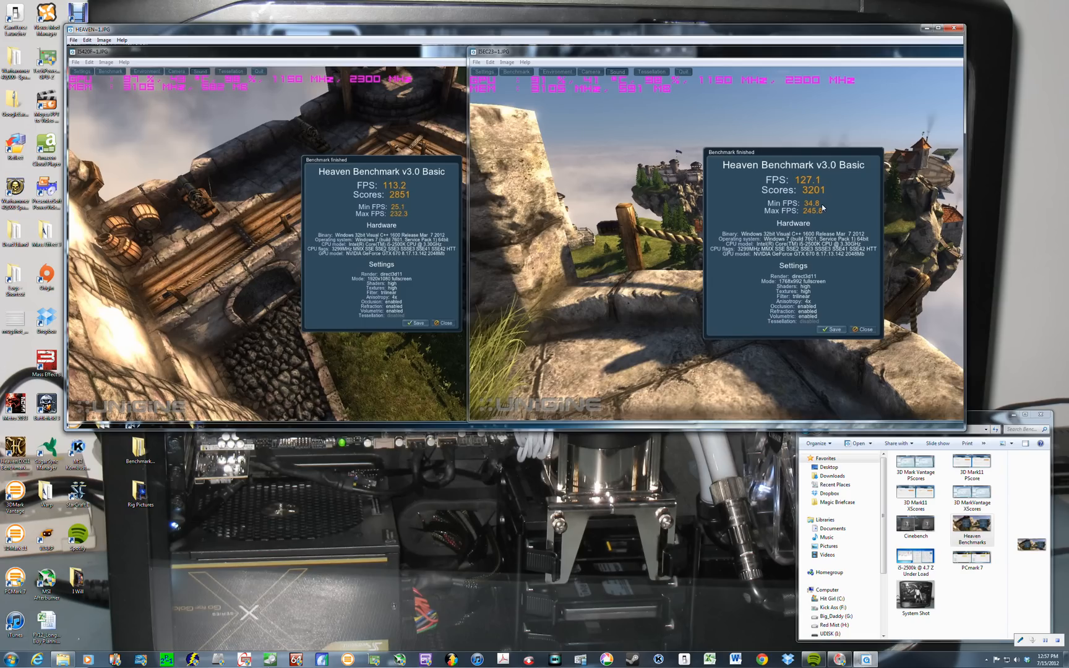
mouse_move(817, 220)
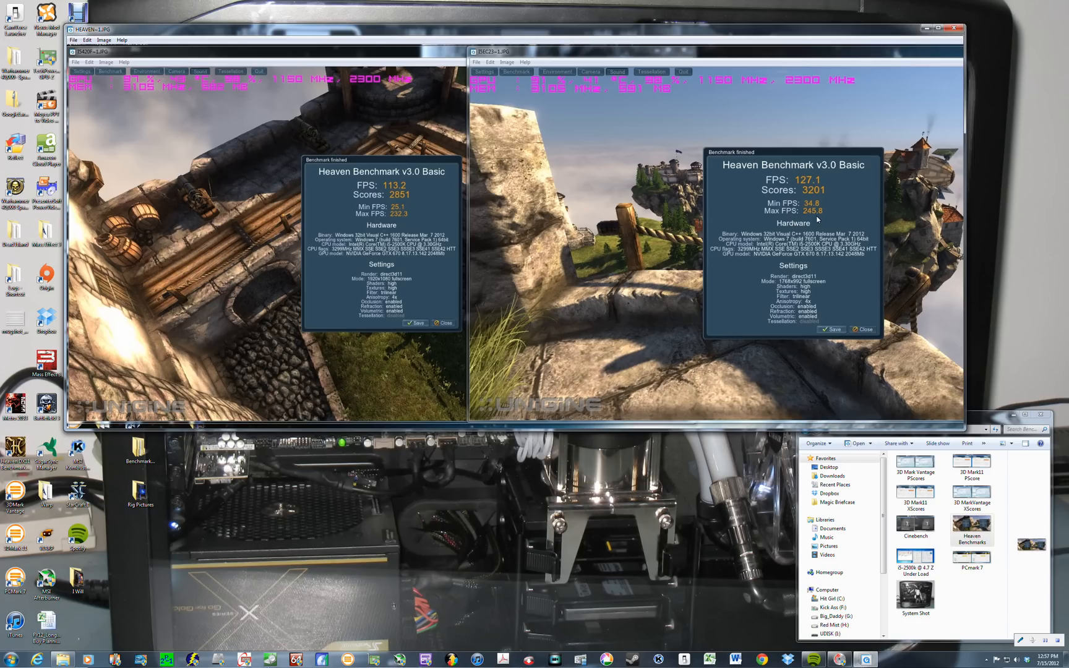
mouse_move(816, 218)
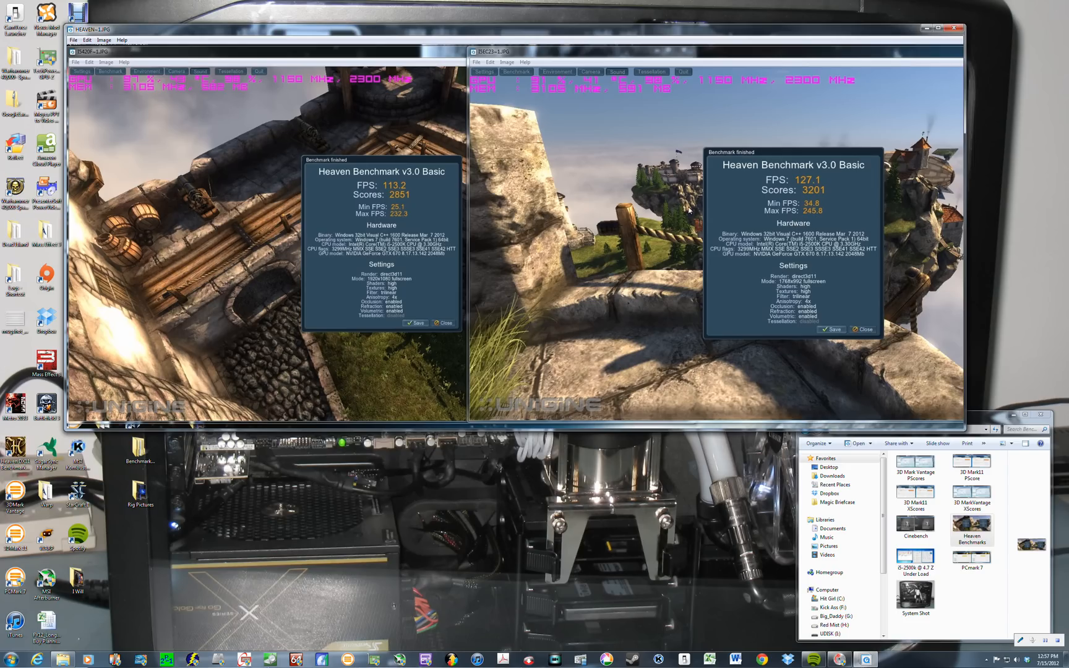
mouse_move(711, 278)
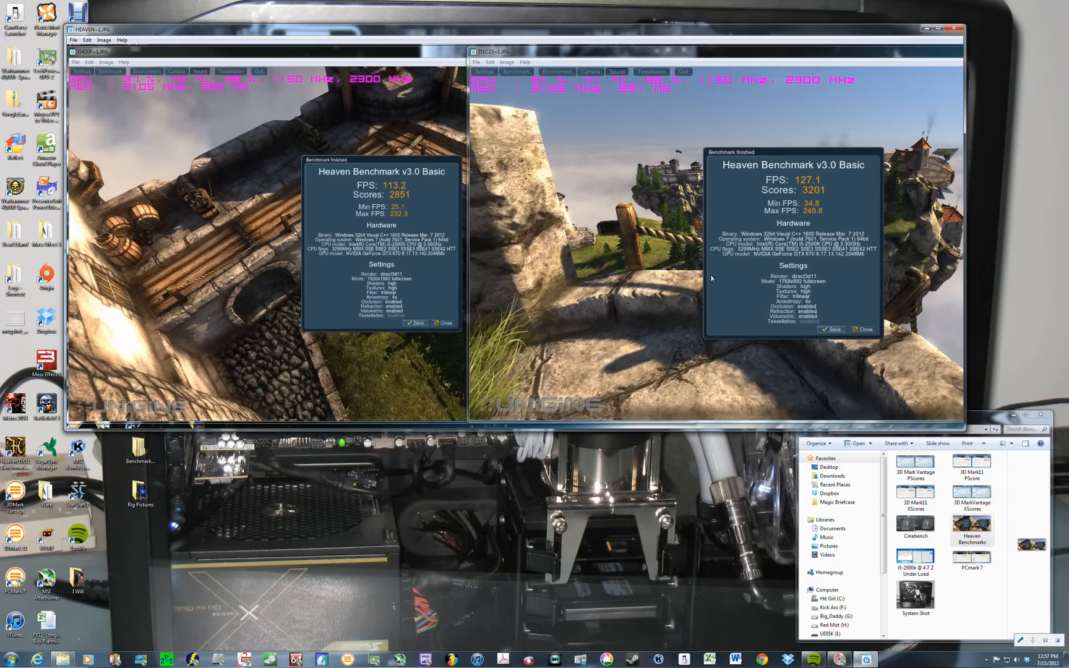
mouse_move(605, 148)
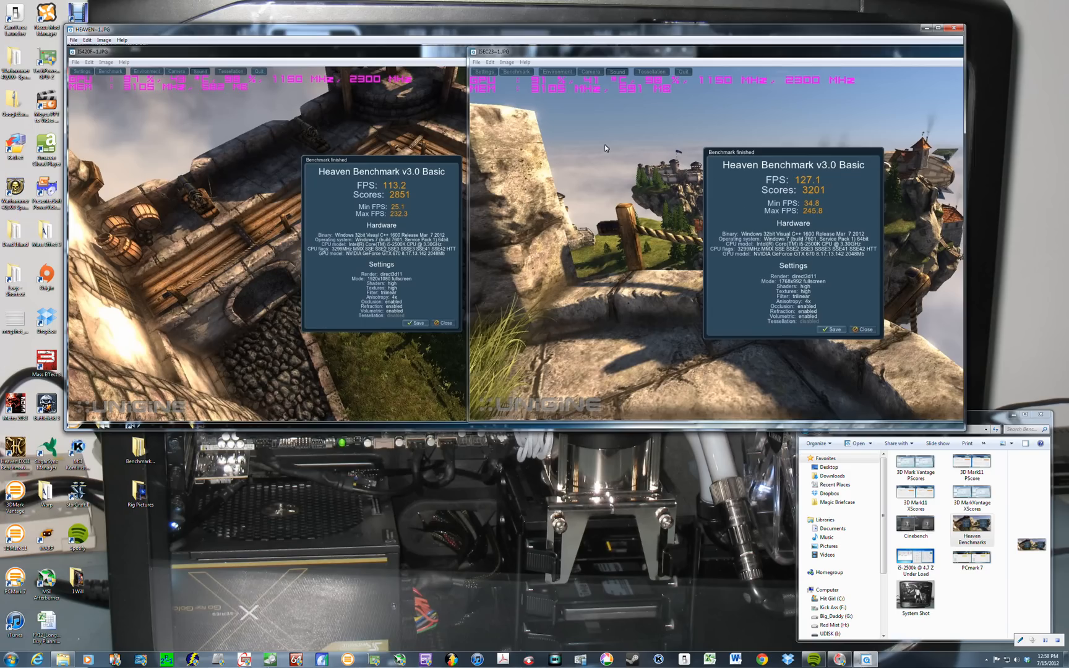
mouse_move(234, 94)
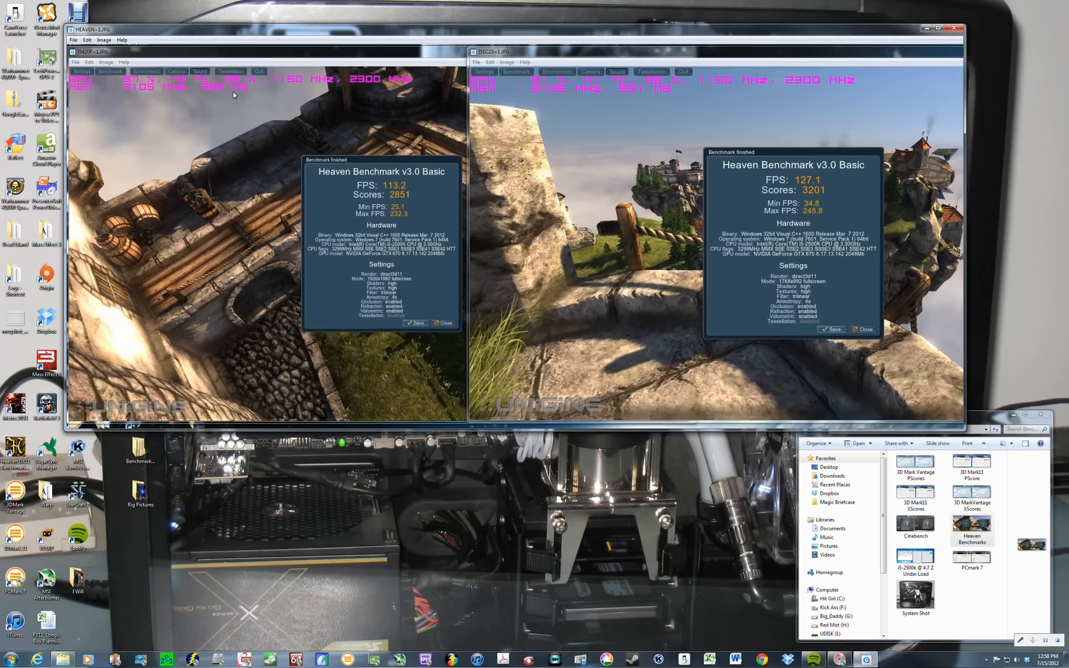
mouse_move(586, 80)
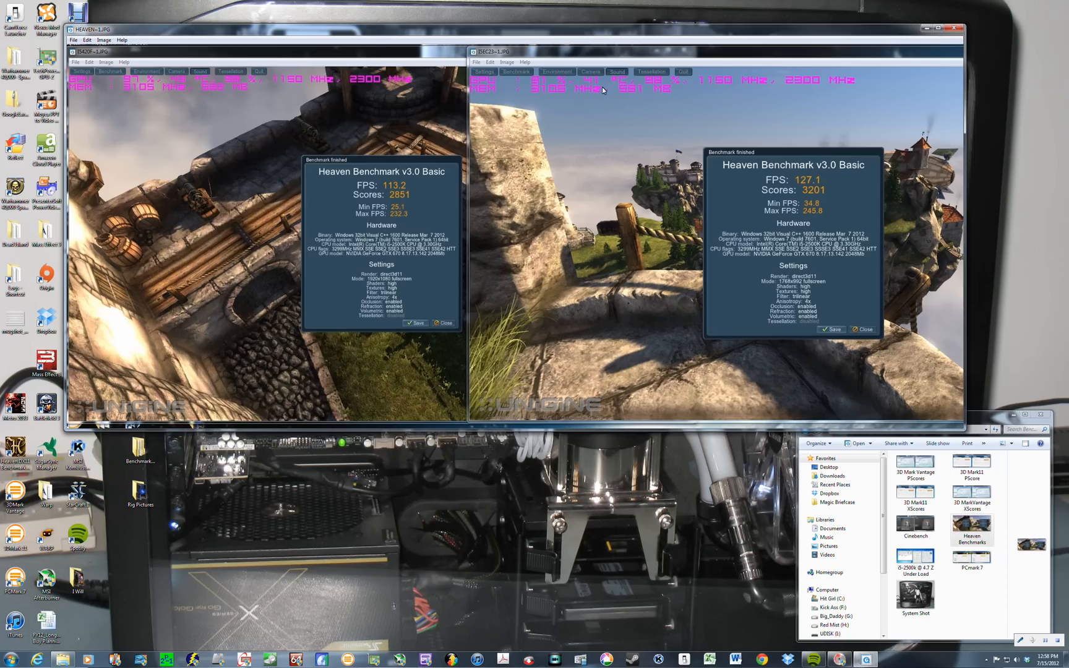
mouse_move(173, 72)
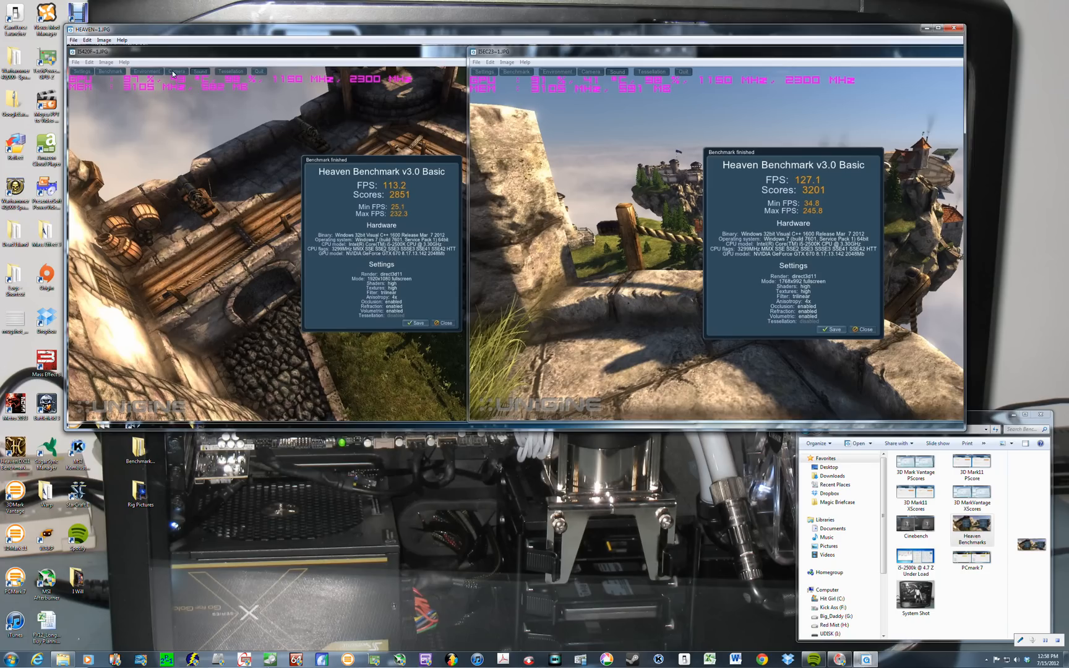
mouse_move(189, 82)
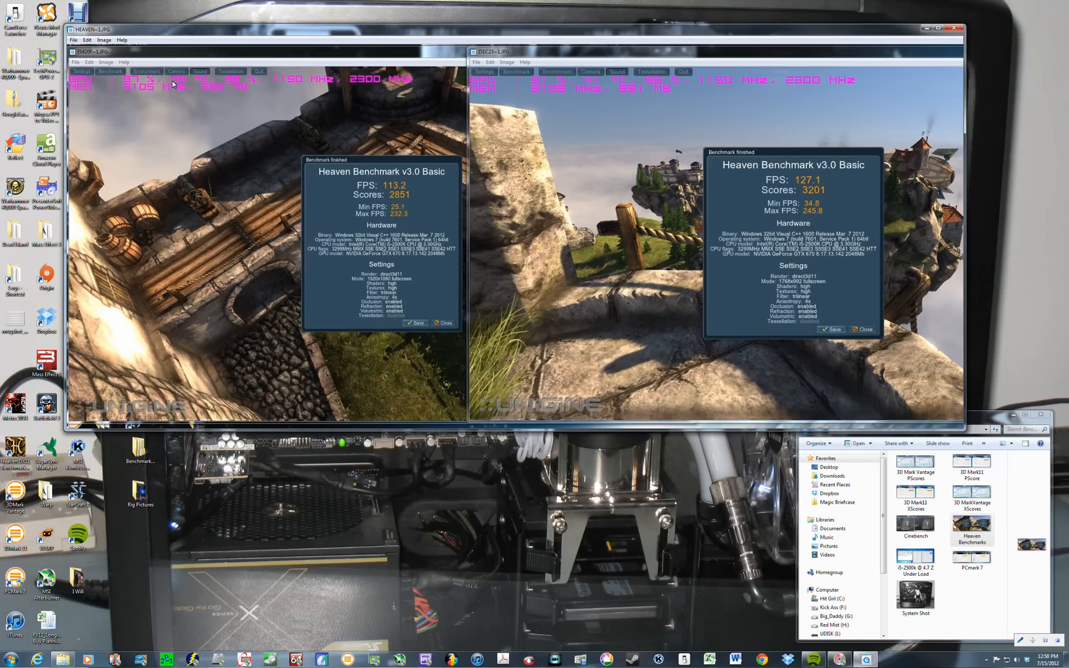
mouse_move(237, 103)
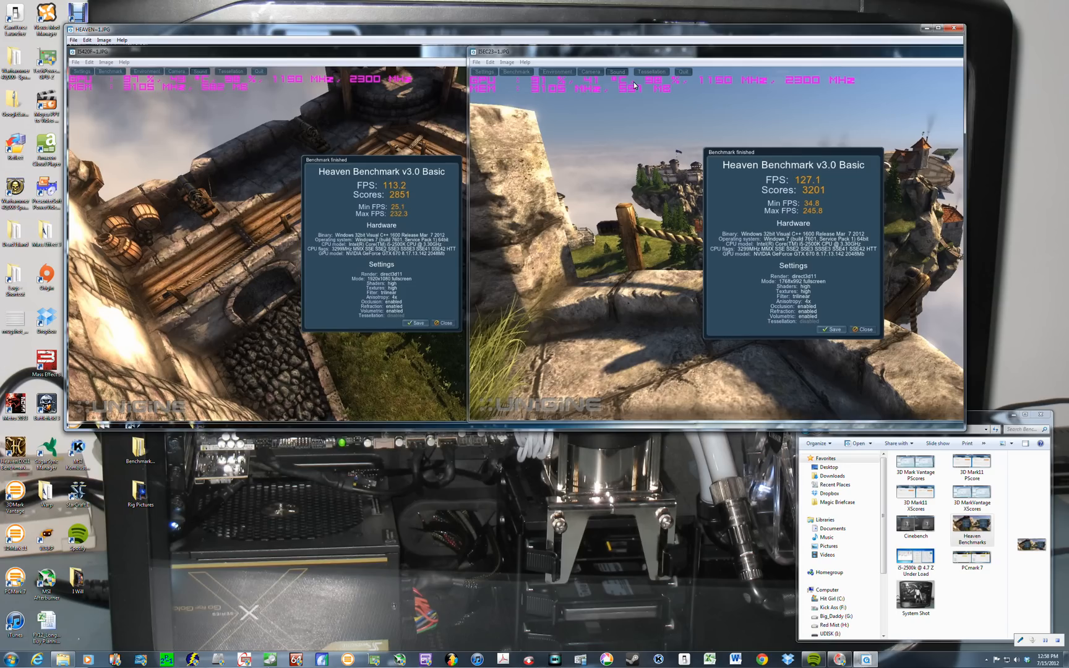
mouse_move(595, 104)
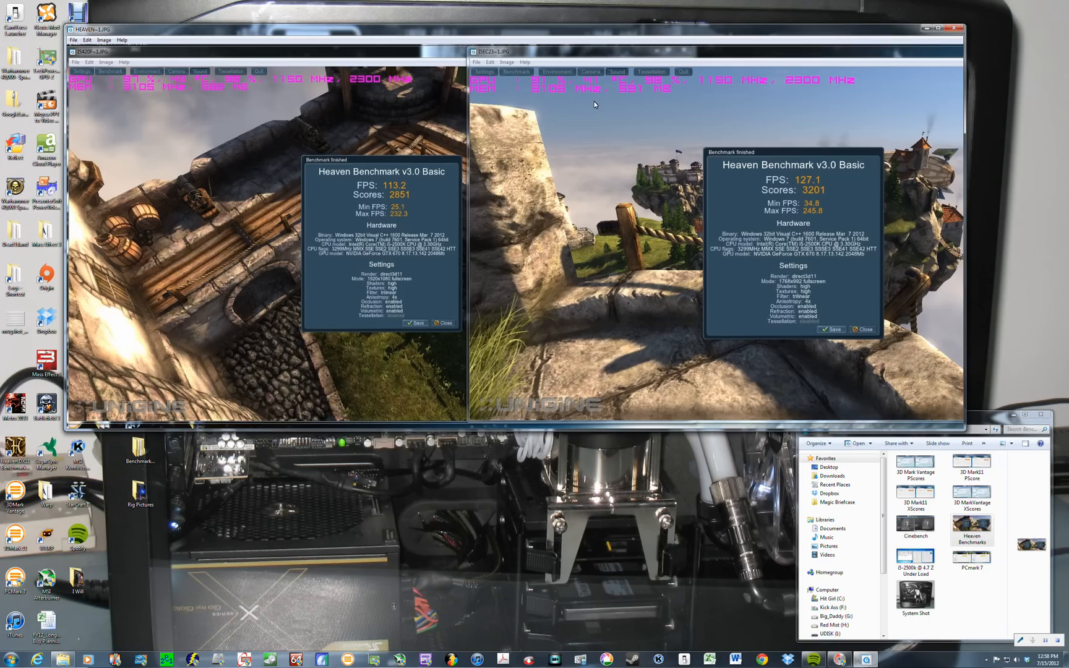
mouse_move(601, 196)
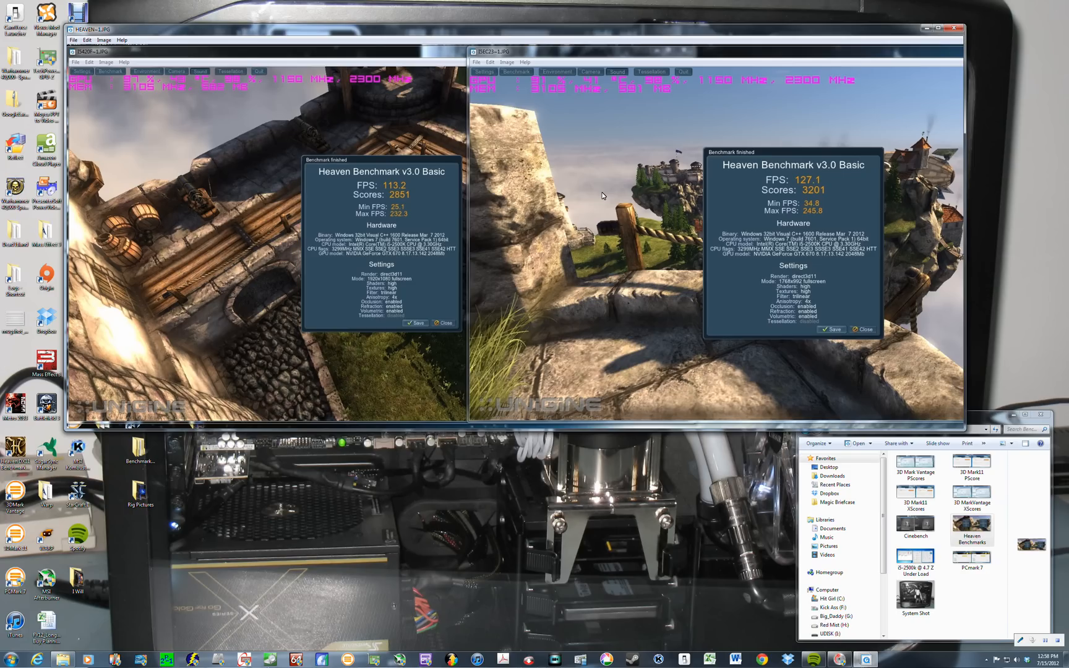
mouse_move(456, 560)
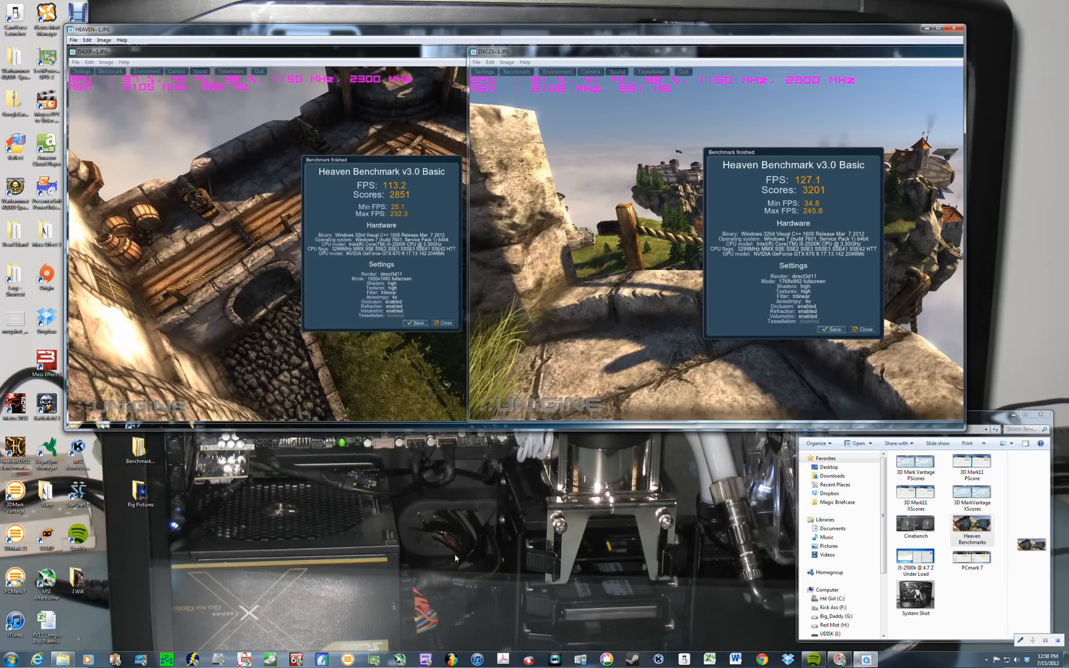
mouse_move(483, 493)
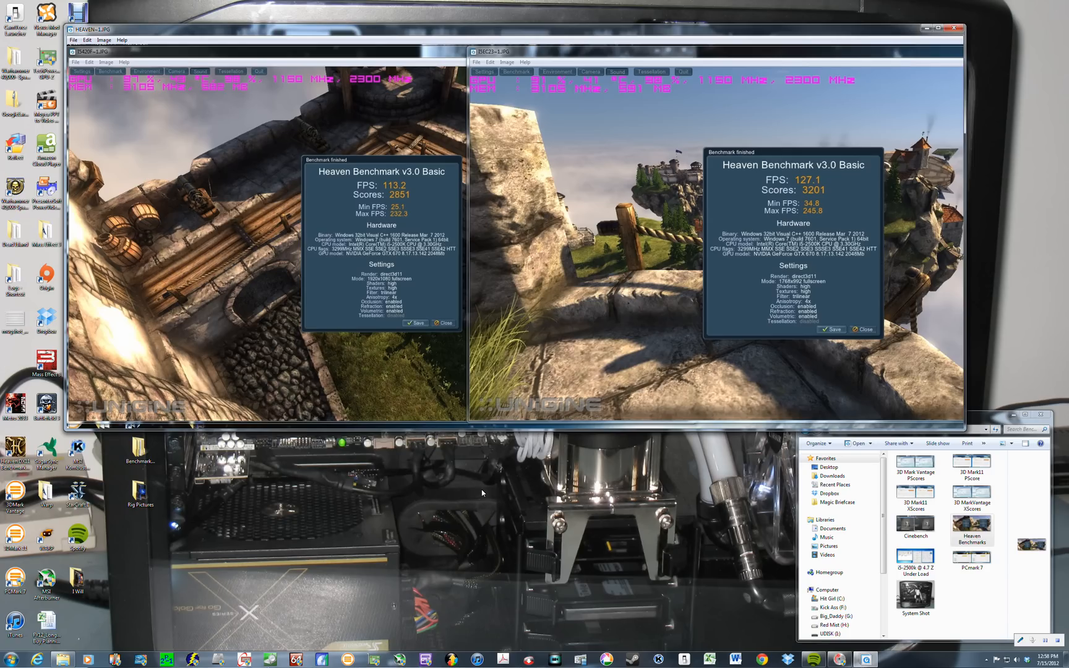
mouse_move(480, 486)
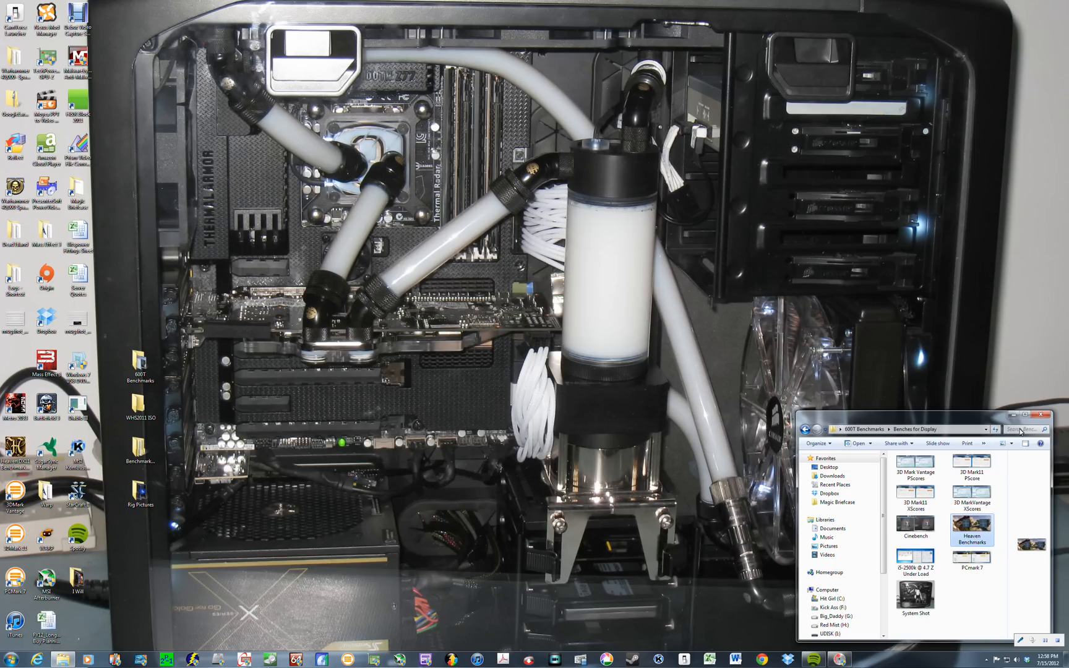
mouse_move(1040, 417)
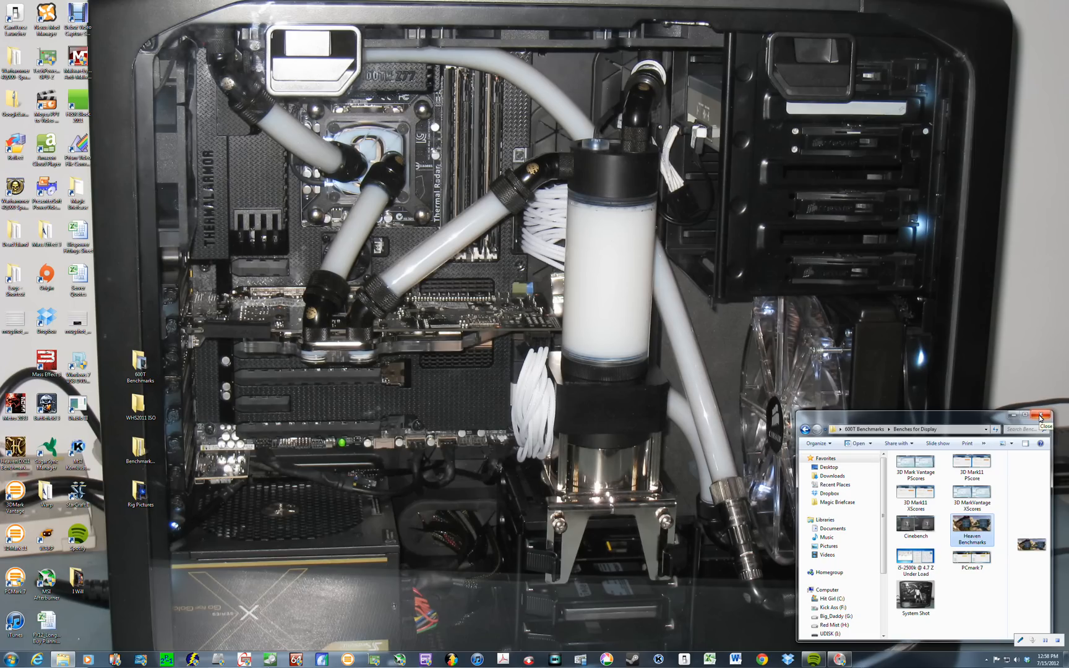